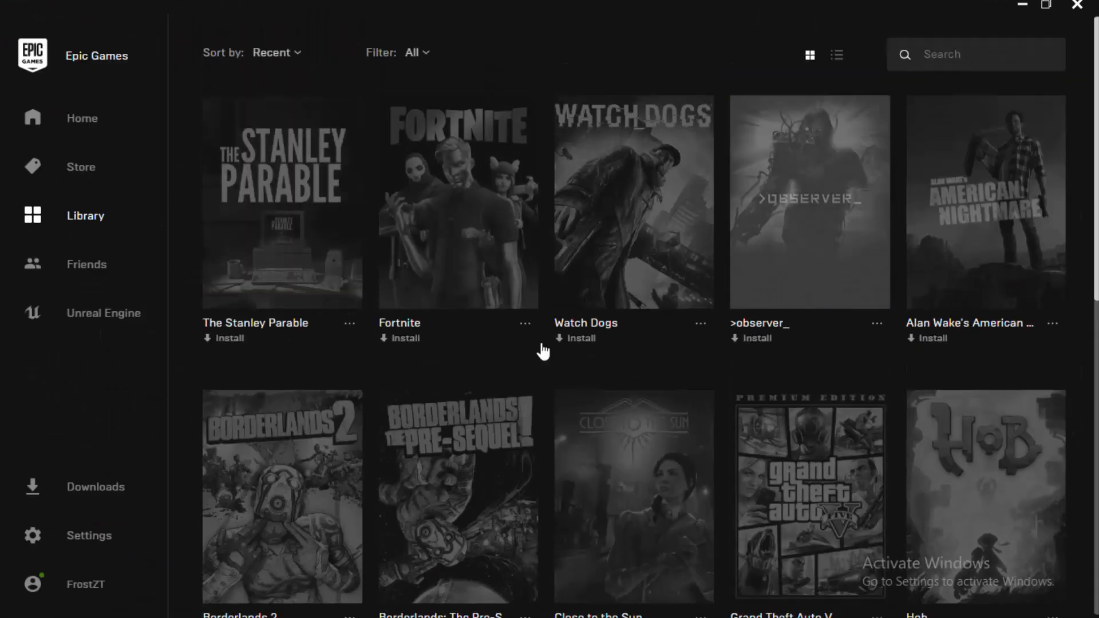
{"action": "mouse_move", "coordinate": [364, 372]}
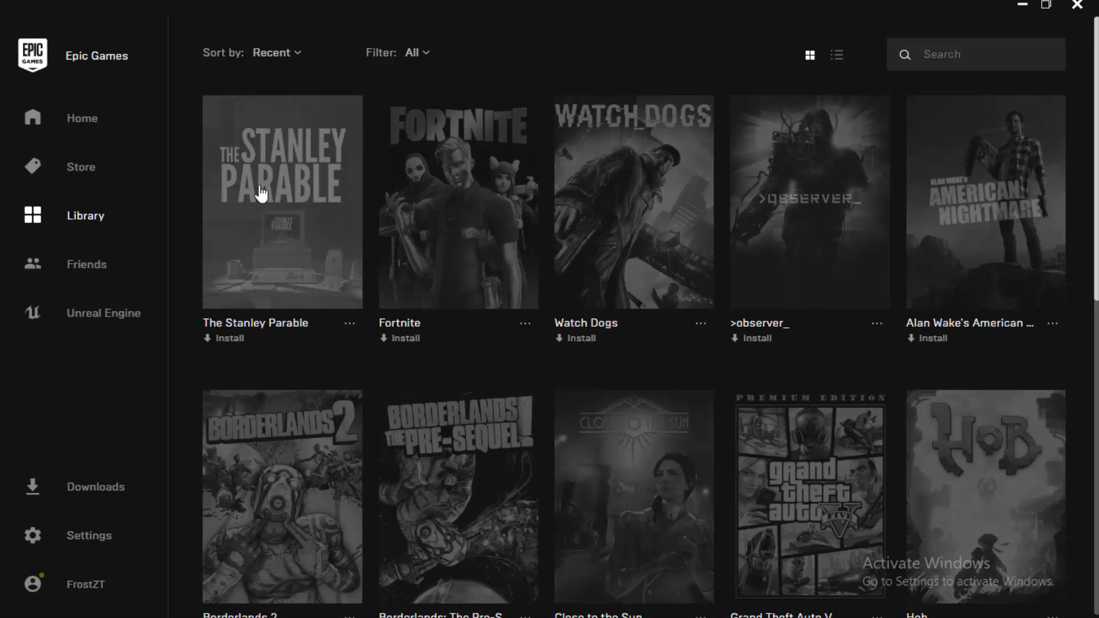
{"action": "mouse_move", "coordinate": [247, 225]}
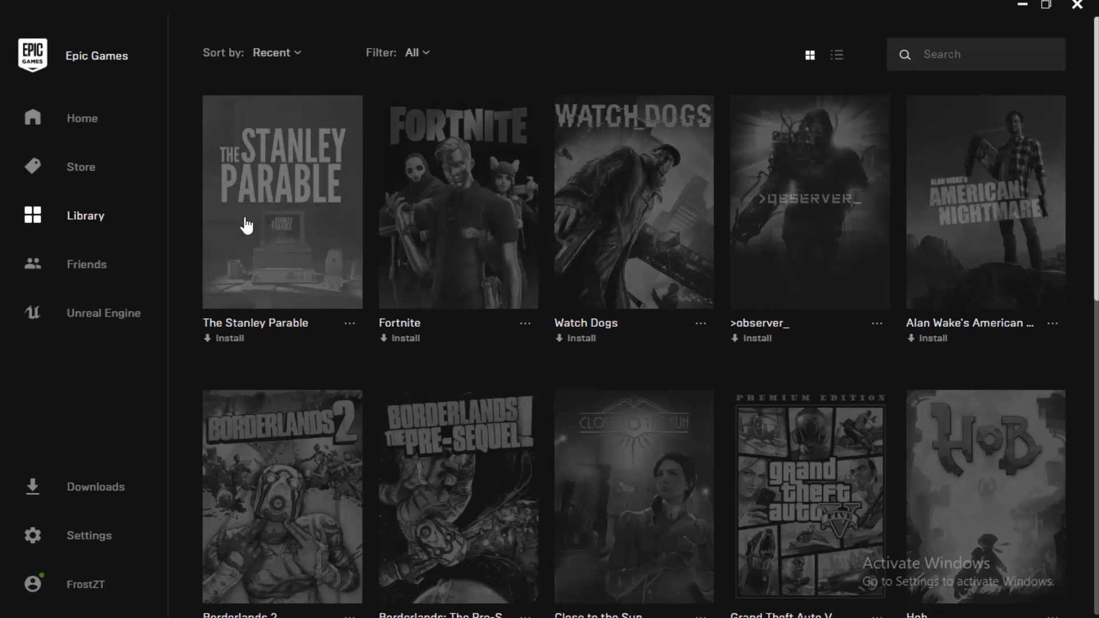
{"action": "mouse_move", "coordinate": [253, 167]}
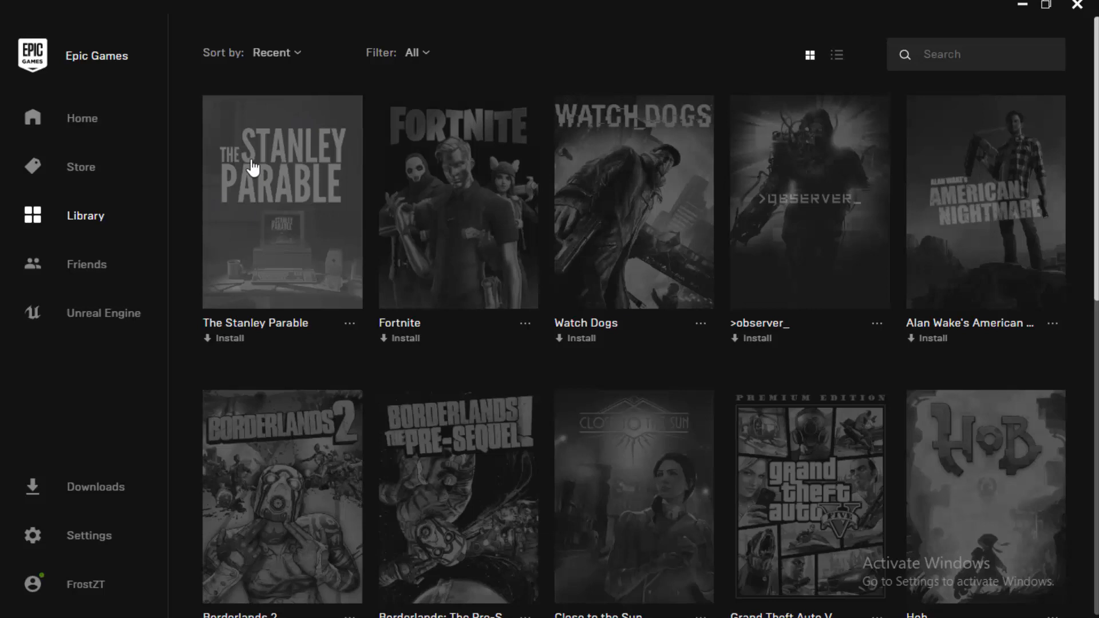
{"action": "mouse_move", "coordinate": [272, 324]}
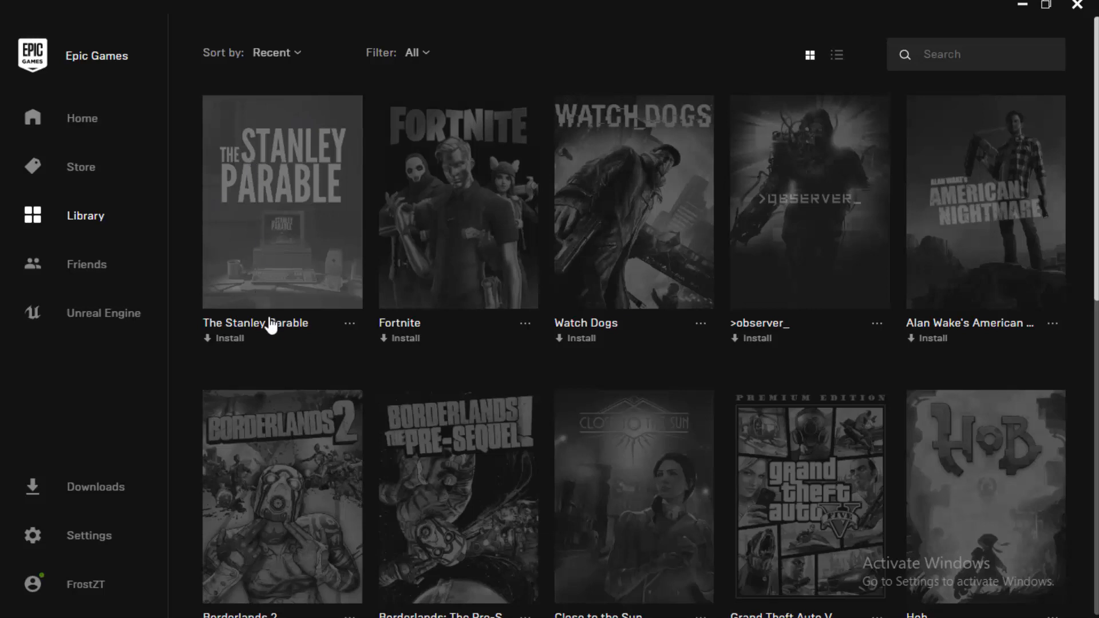
{"action": "mouse_move", "coordinate": [256, 290]}
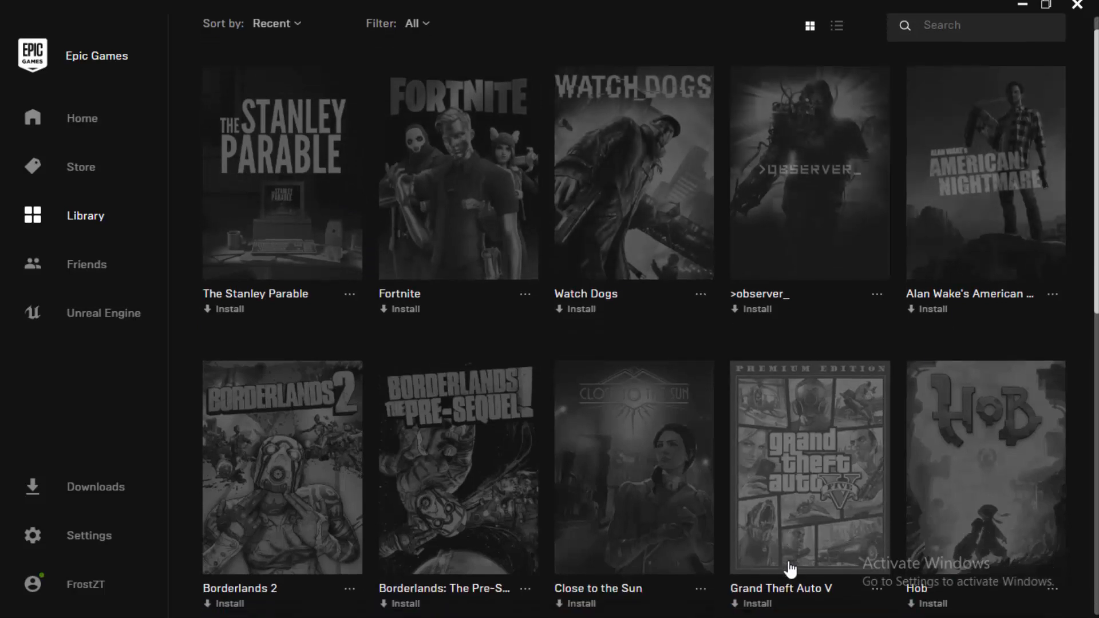
Permanently delete the .egstore folder inside Ahoy\TheStanleyParable on Media (G:)
{"action": "scroll", "scroll_direction": "down", "scroll_amount": 3}
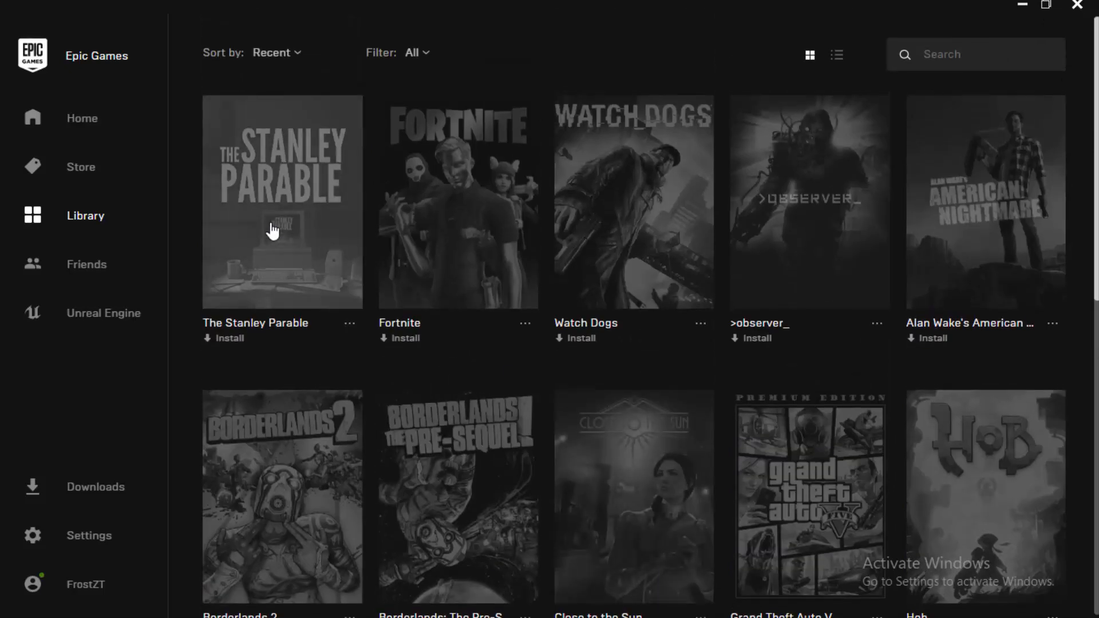
{"action": "mouse_move", "coordinate": [302, 305]}
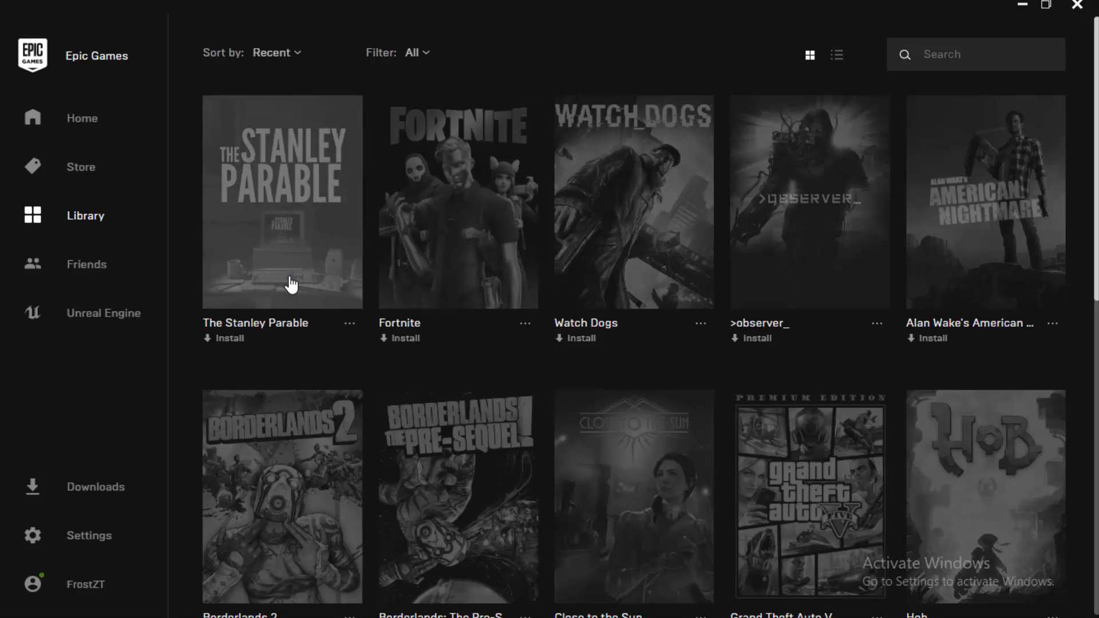
{"action": "mouse_move", "coordinate": [494, 583]}
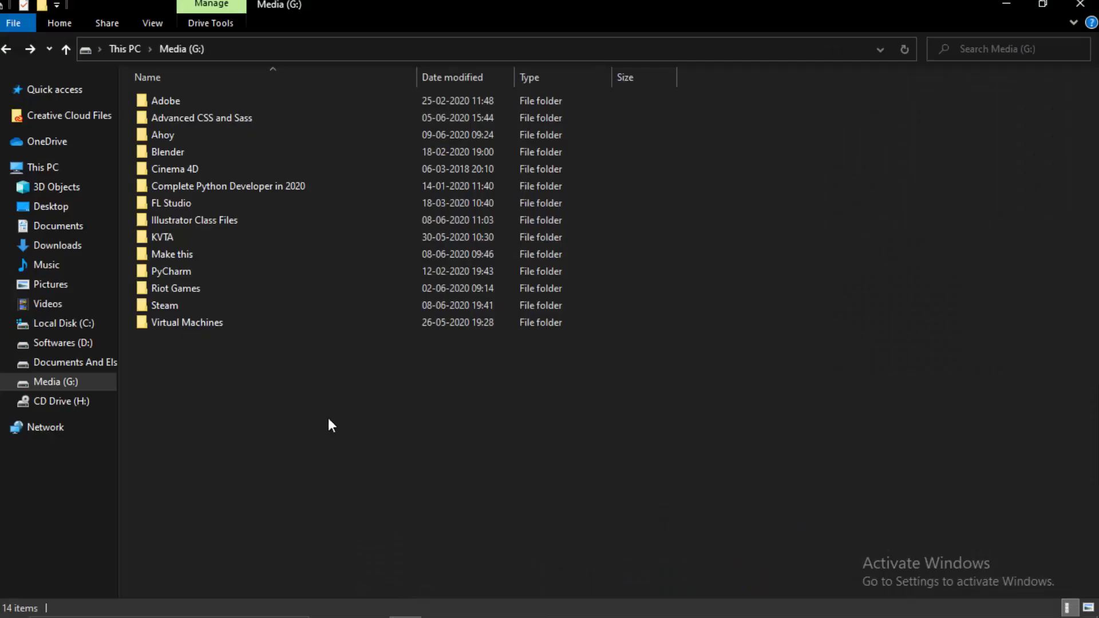
{"action": "double_click", "coordinate": [162, 135]}
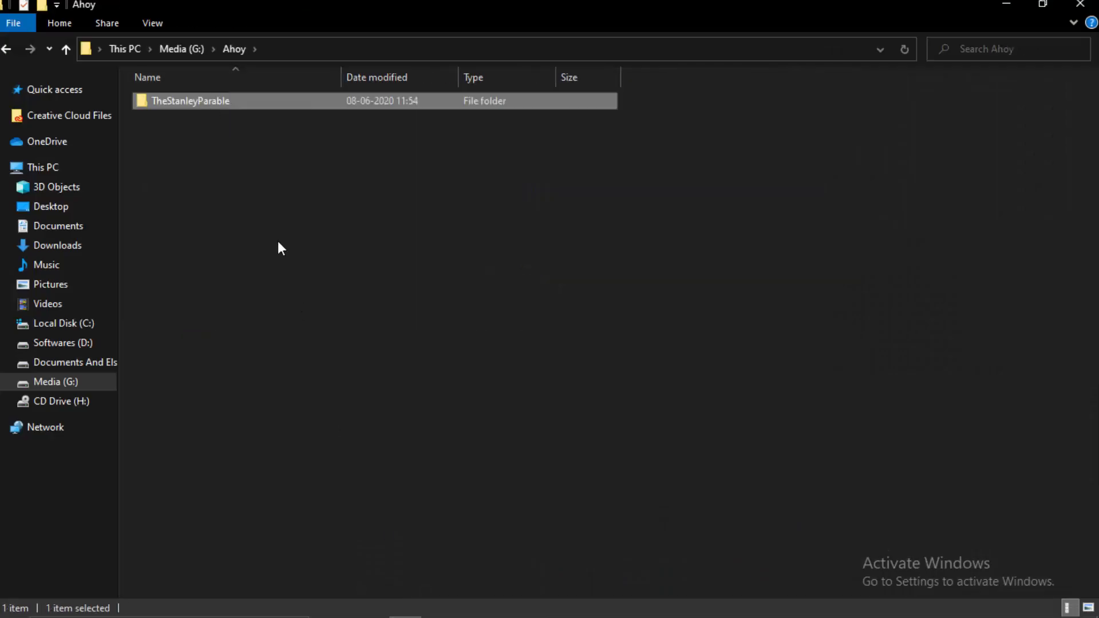
{"action": "double_click", "coordinate": [190, 101]}
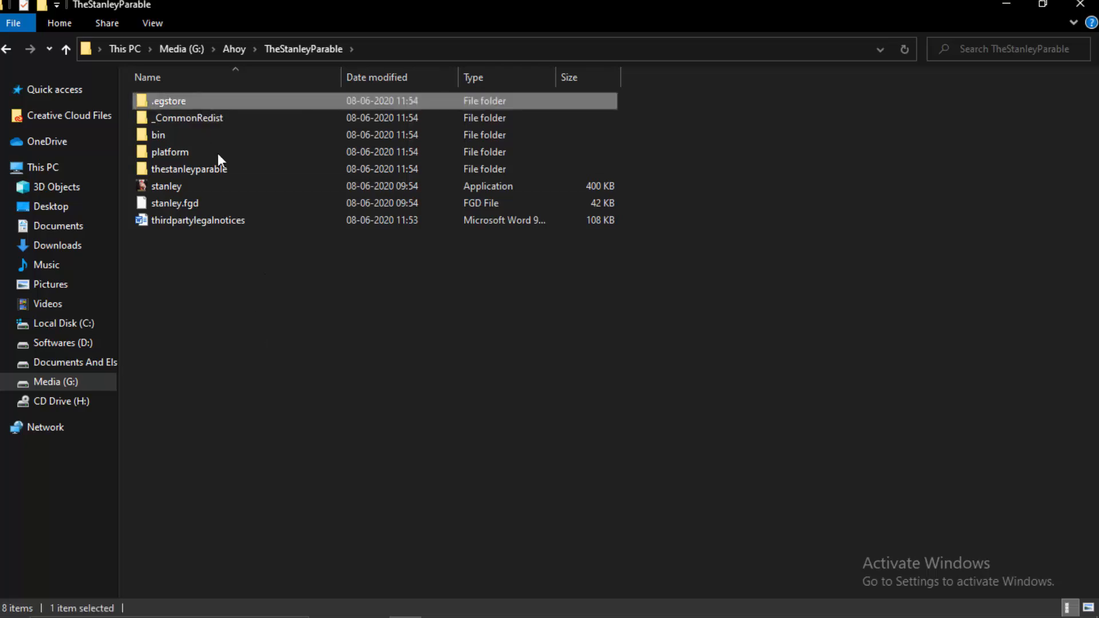
{"action": "key", "text": "Delete"}
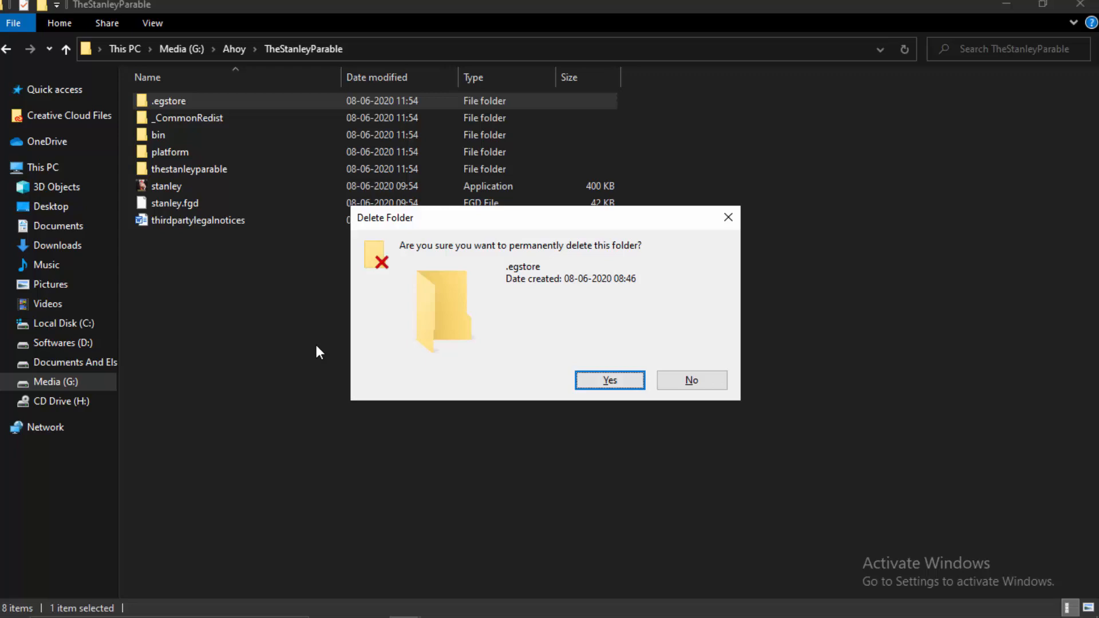
{"action": "mouse_move", "coordinate": [512, 287]}
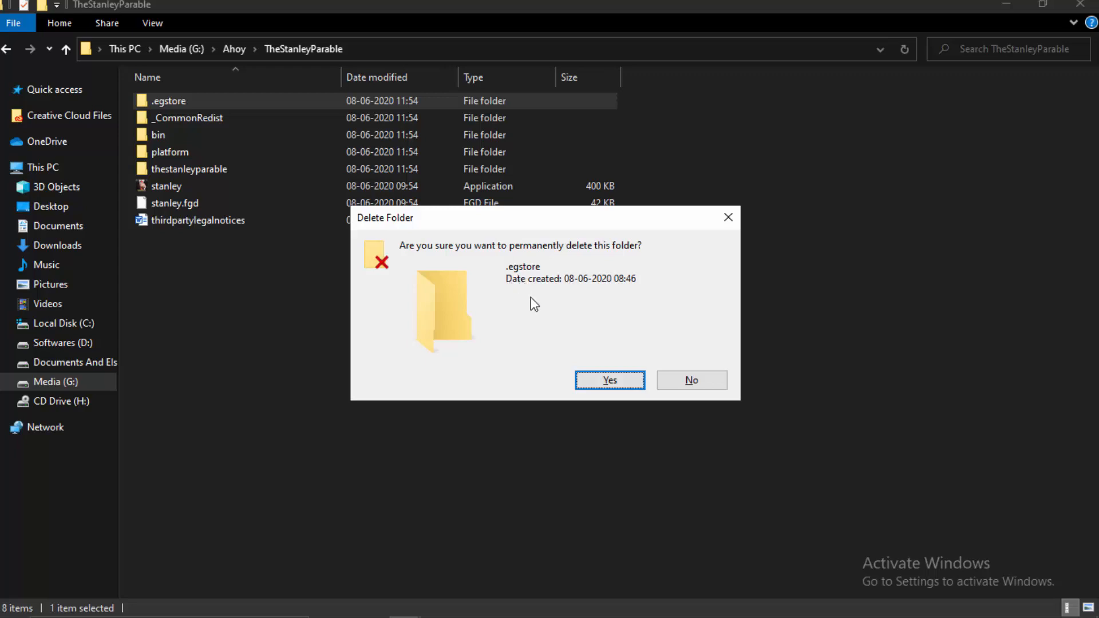
{"action": "left_click", "coordinate": [607, 380]}
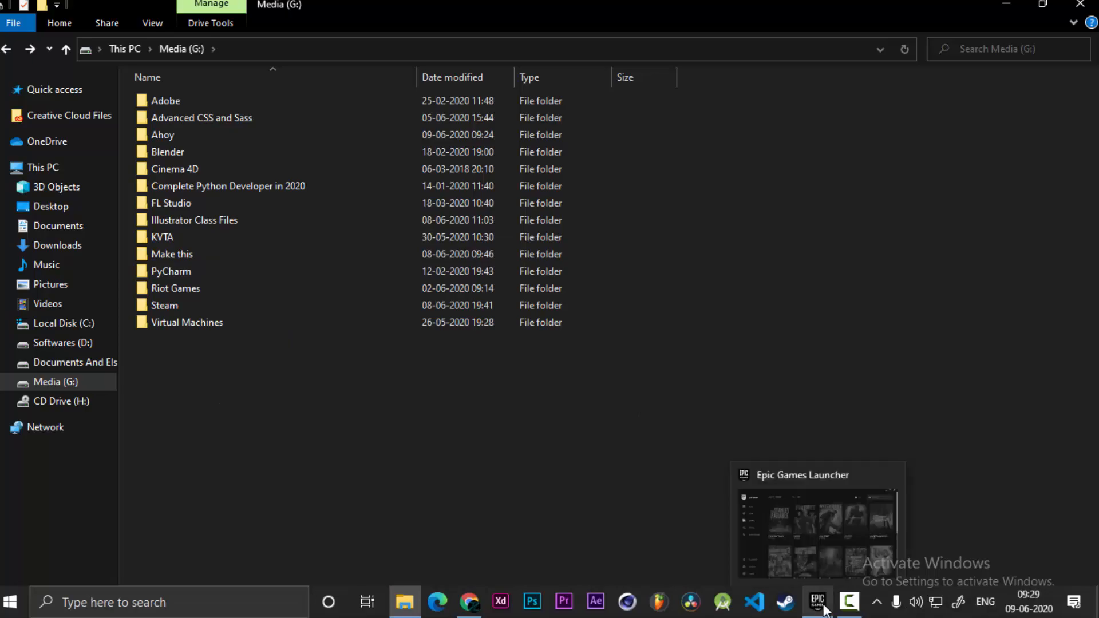
Begin installing The Stanley Parable to the G: drive so it shows 0% downloading
{"action": "left_click", "coordinate": [816, 601]}
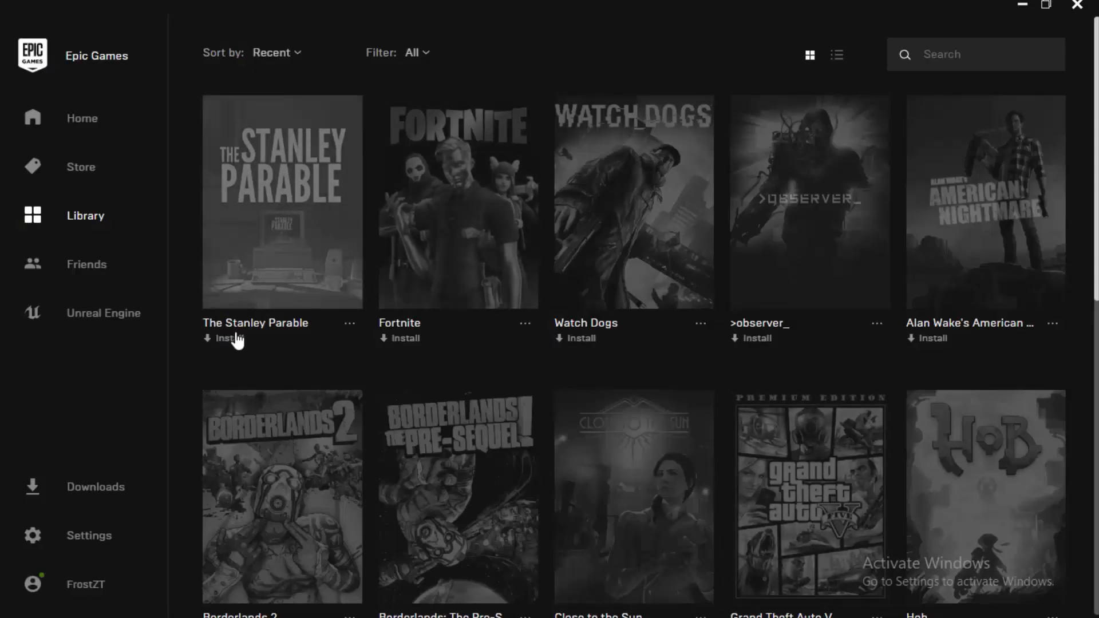
{"action": "left_click", "coordinate": [228, 337]}
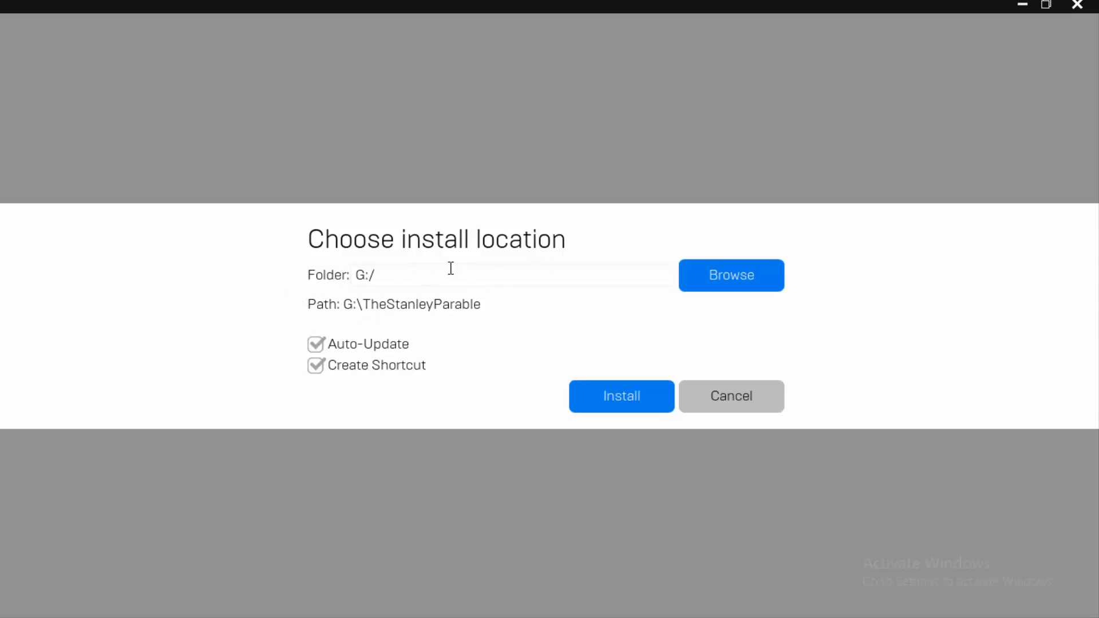
{"action": "mouse_move", "coordinate": [372, 272]}
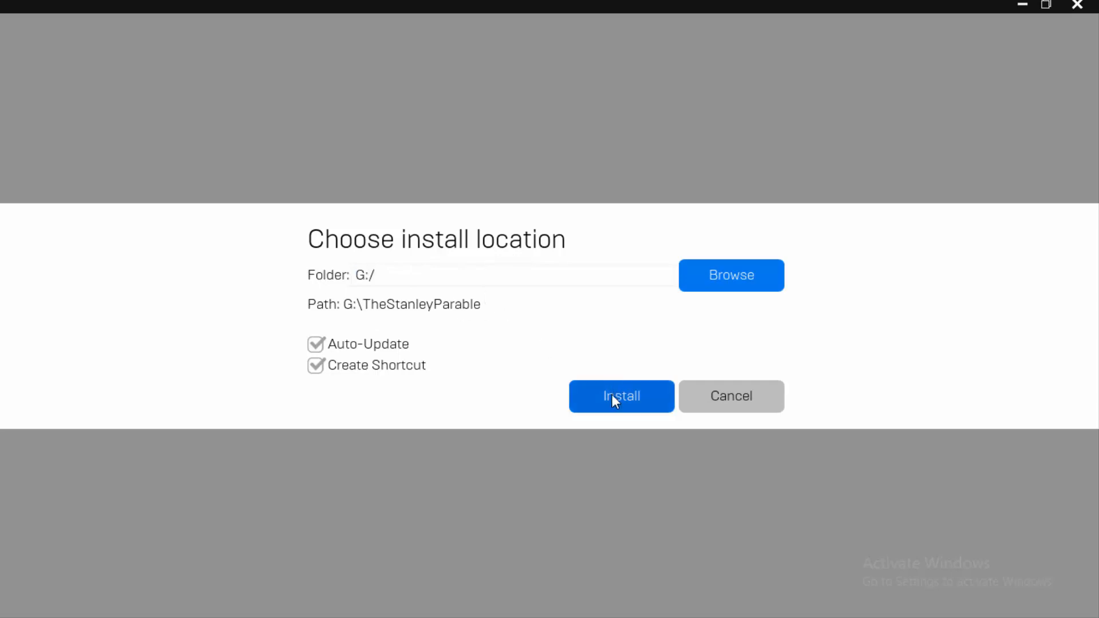
{"action": "left_click", "coordinate": [620, 396]}
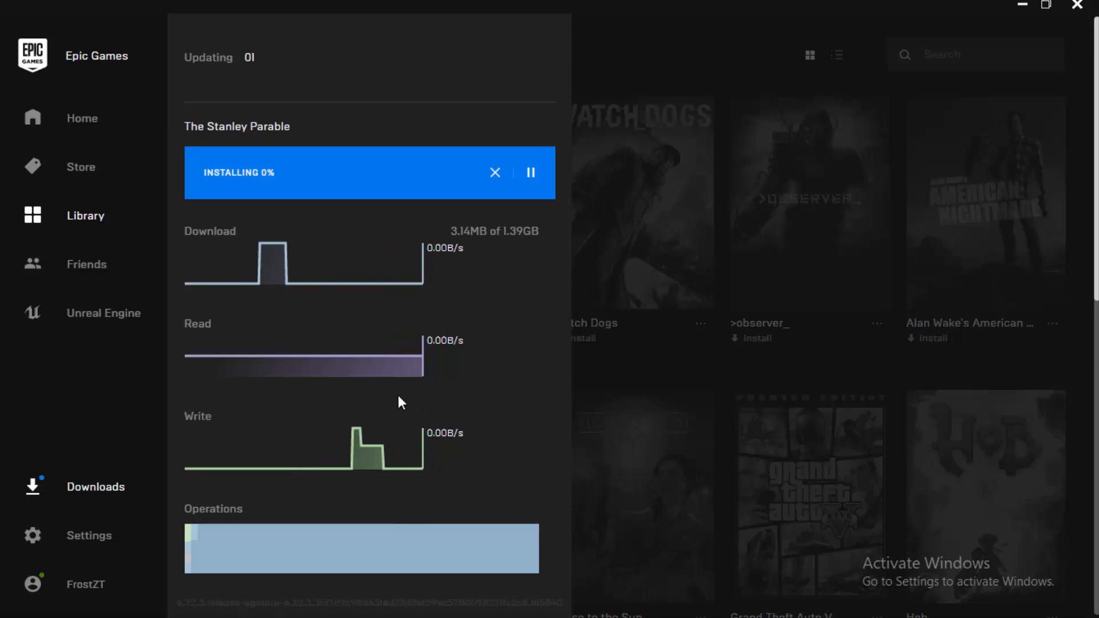
{"action": "mouse_move", "coordinate": [461, 288]}
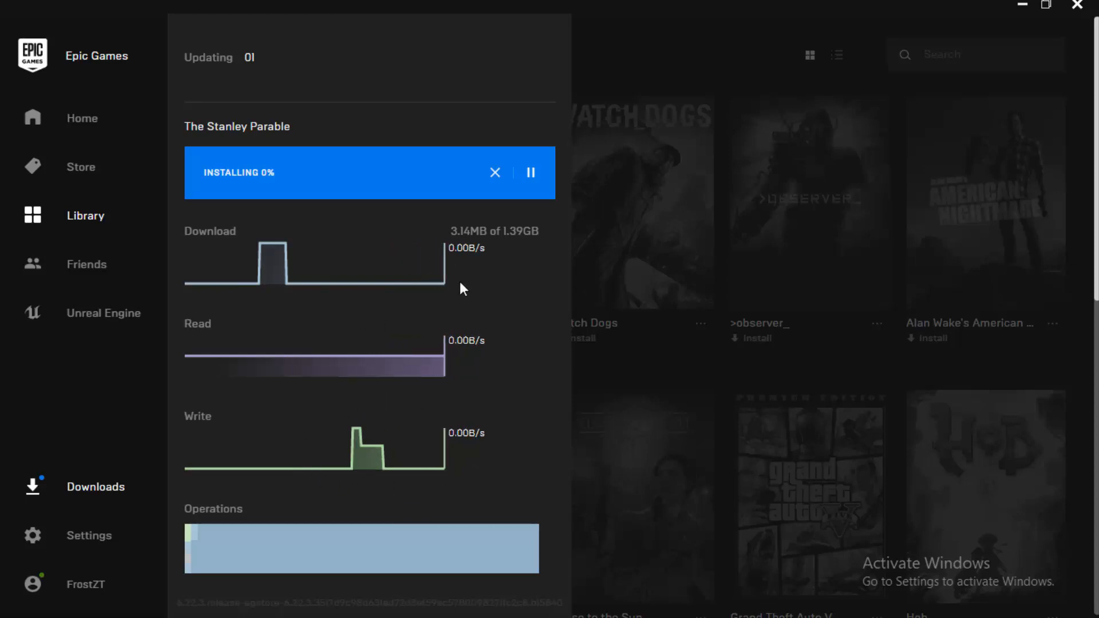
Pause the download and confirm the new G:\TheStanleyParable folder with .egstore exists
{"action": "left_click", "coordinate": [530, 173]}
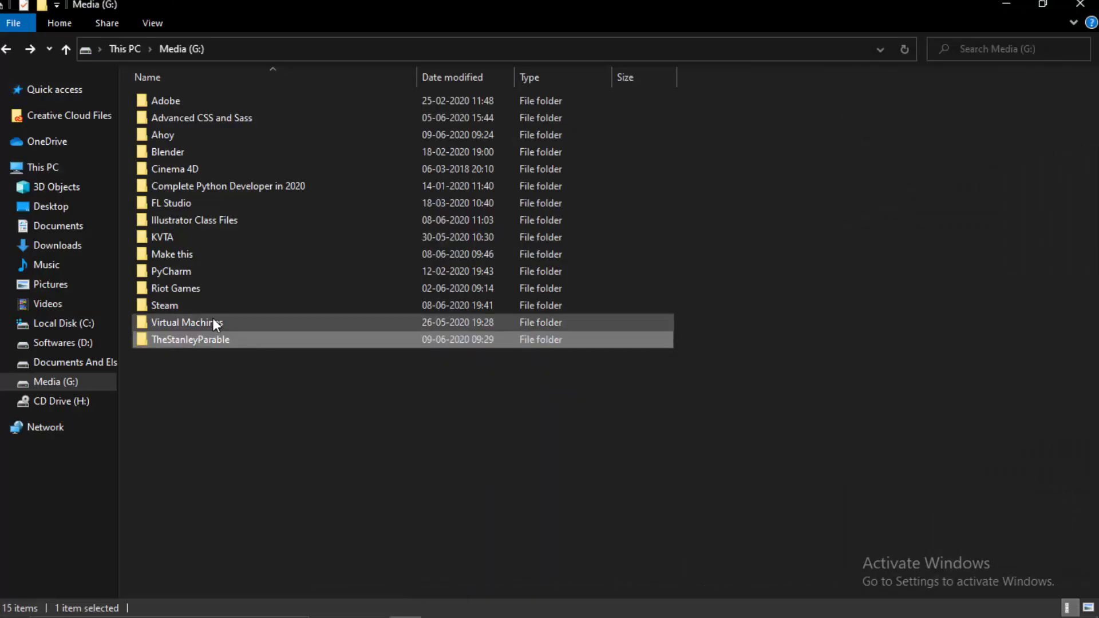
{"action": "double_click", "coordinate": [190, 339]}
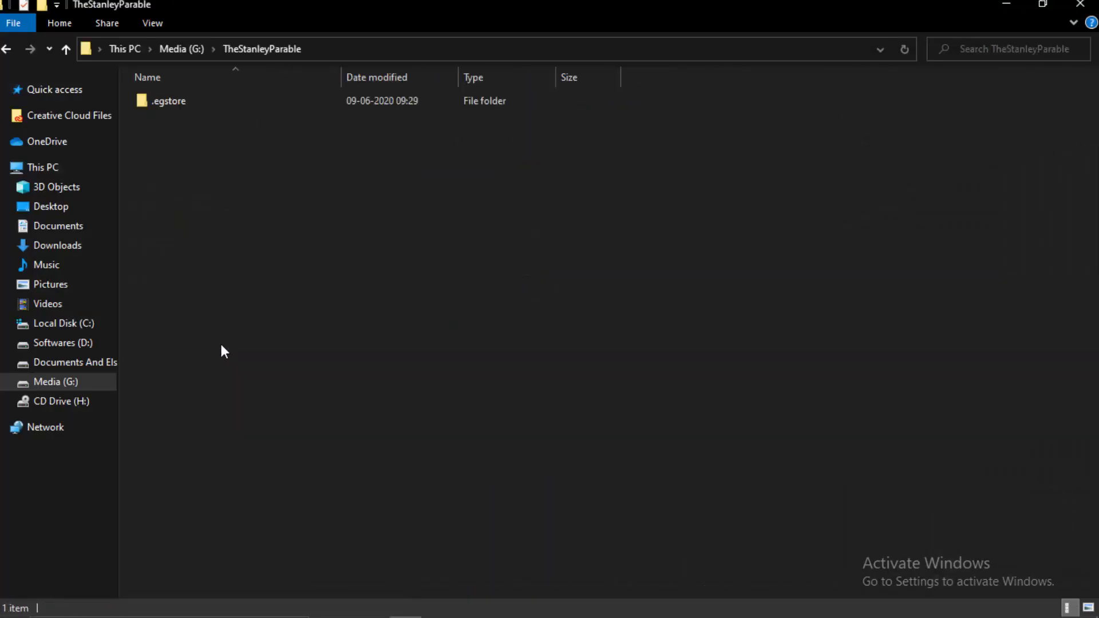
{"action": "double_click", "coordinate": [168, 101]}
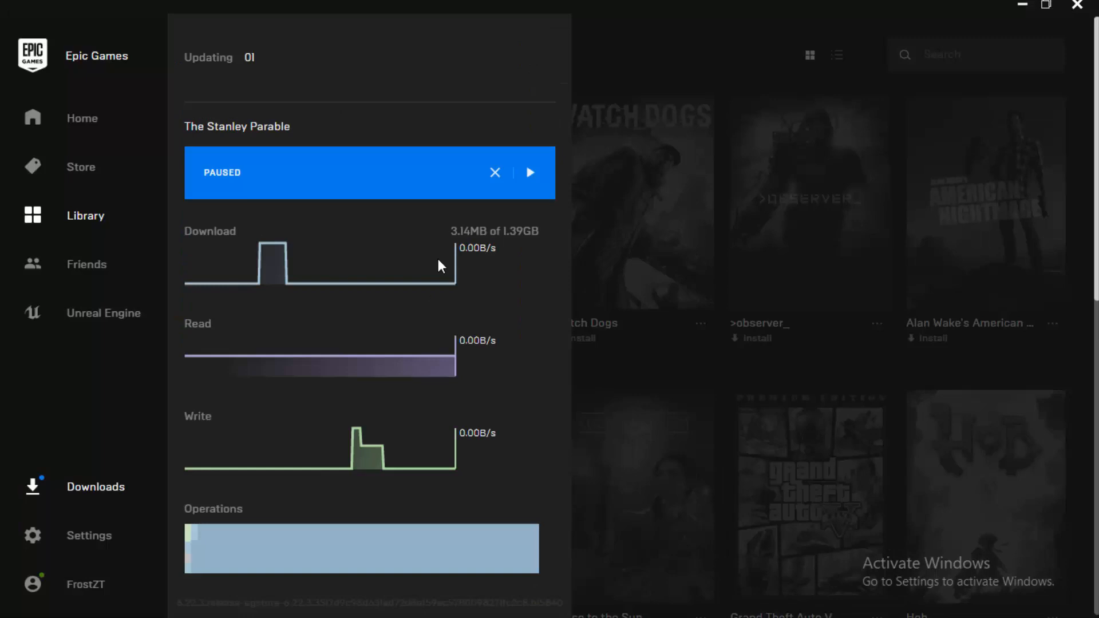
Resume the download briefly, then leave it paused at 6.27MB
{"action": "left_click", "coordinate": [530, 173]}
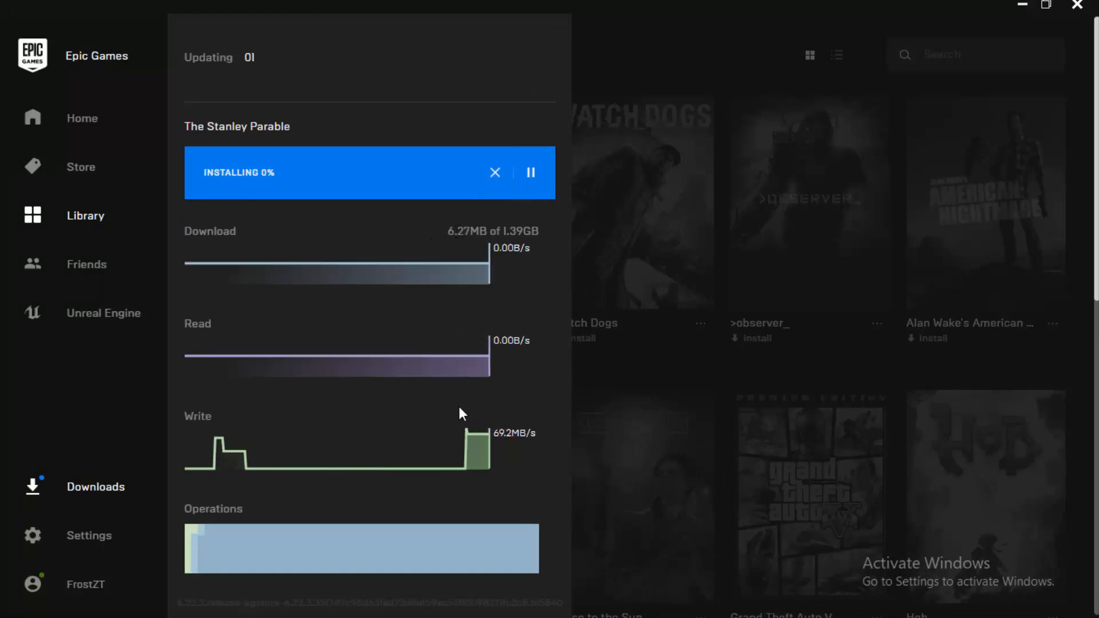
{"action": "left_click", "coordinate": [530, 173]}
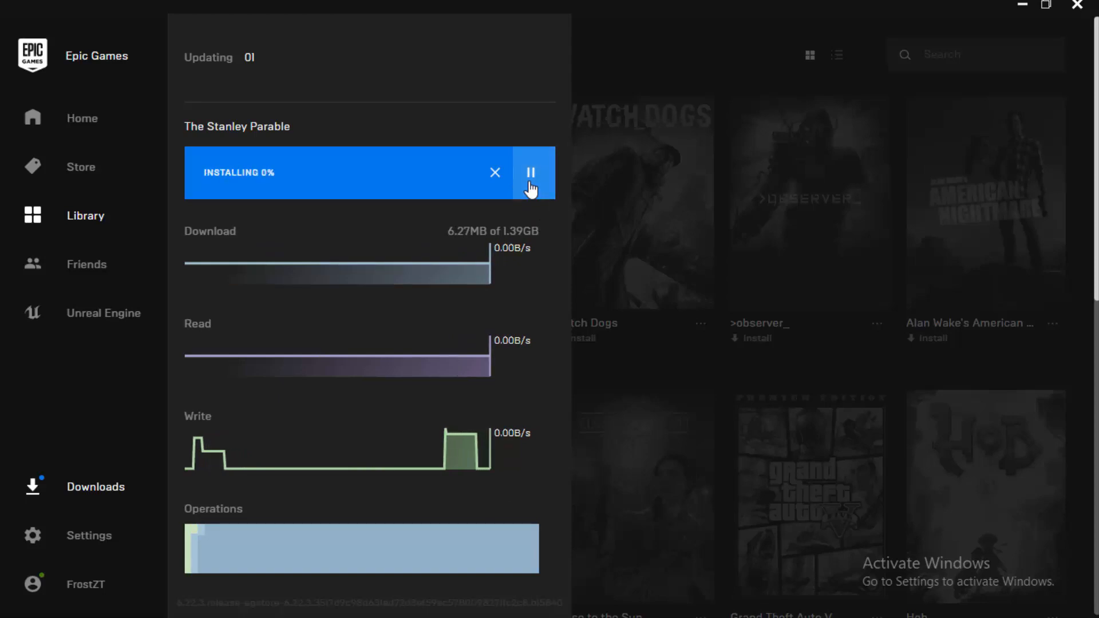
{"action": "left_click", "coordinate": [530, 173]}
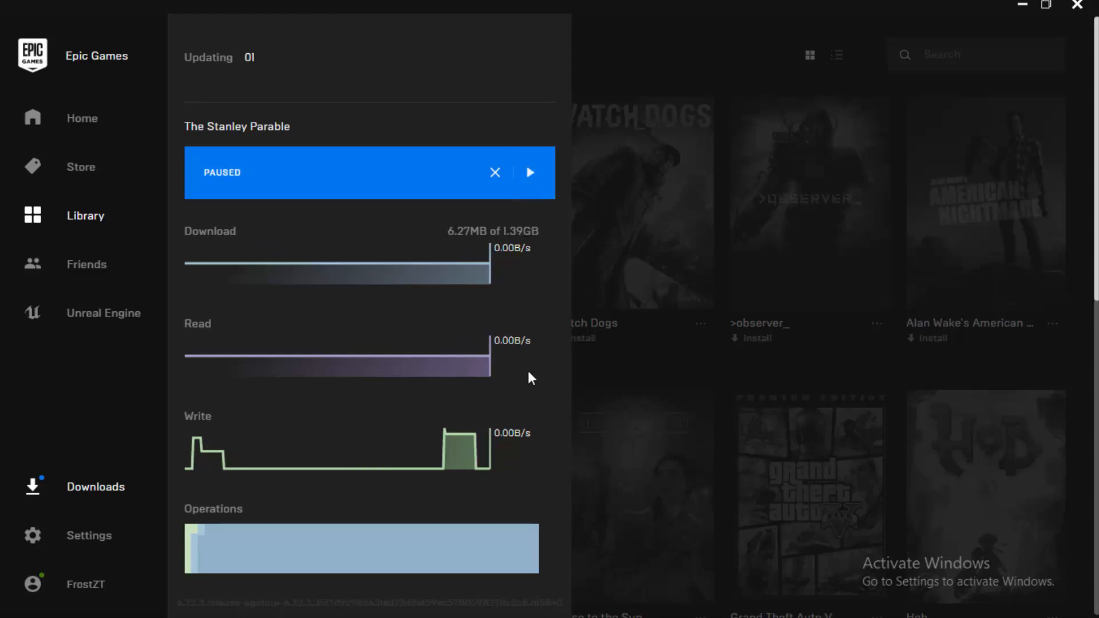
{"action": "left_click", "coordinate": [10, 602]}
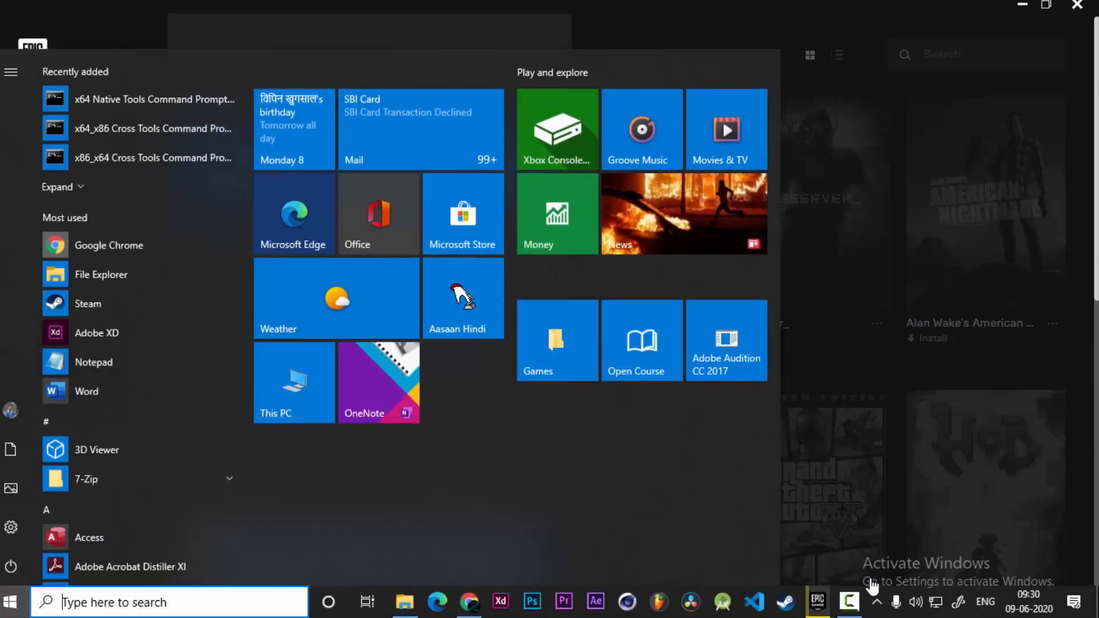
Launch Task Manager from the taskbar menu
{"action": "right_click", "coordinate": [911, 601]}
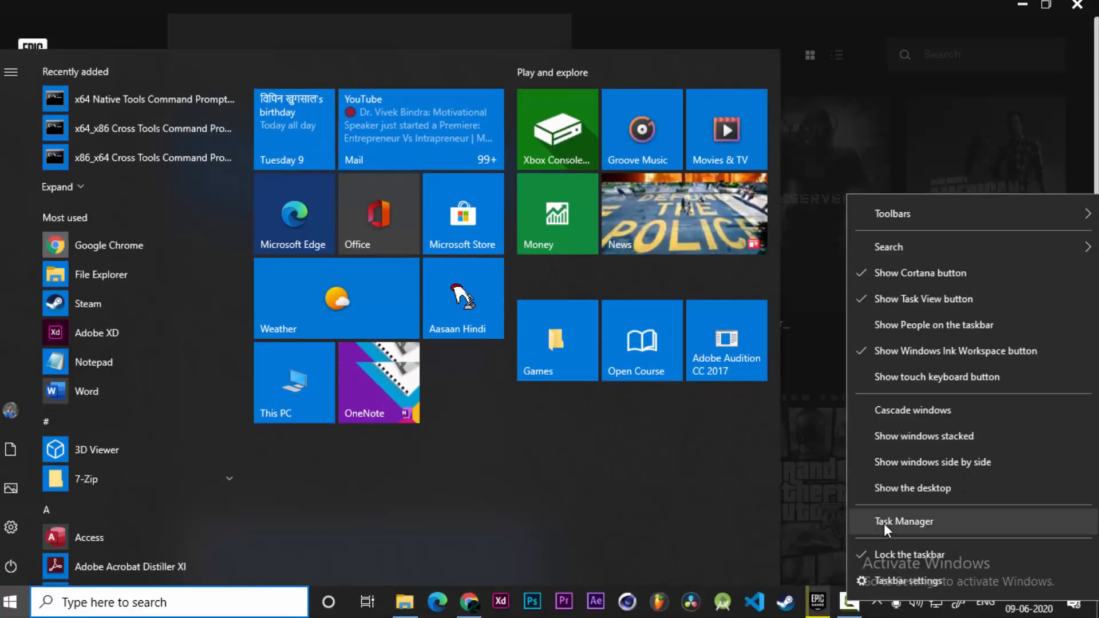
{"action": "left_click", "coordinate": [903, 521]}
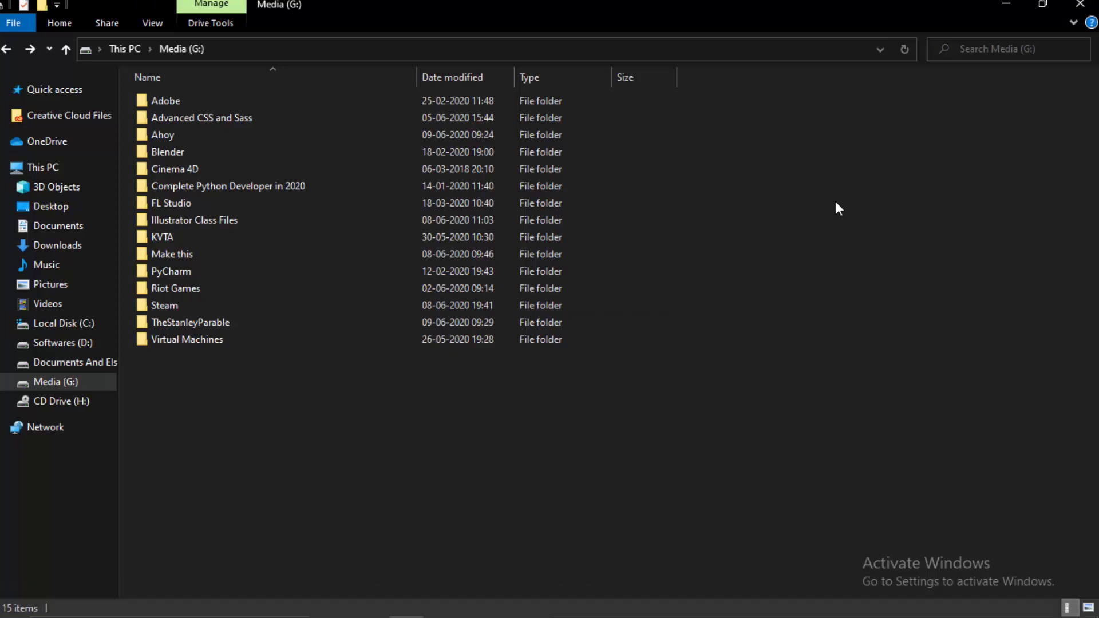
Check the copied game files in Ahoy\TheStanleyParable and the new G:\TheStanleyParable folder
{"action": "double_click", "coordinate": [162, 135]}
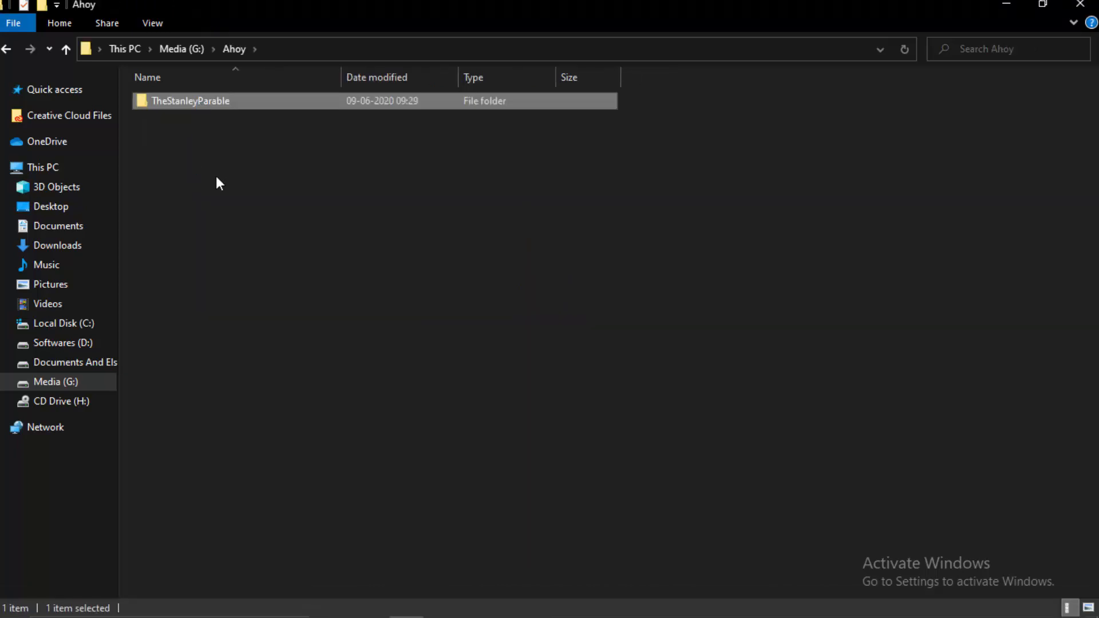
{"action": "double_click", "coordinate": [191, 101]}
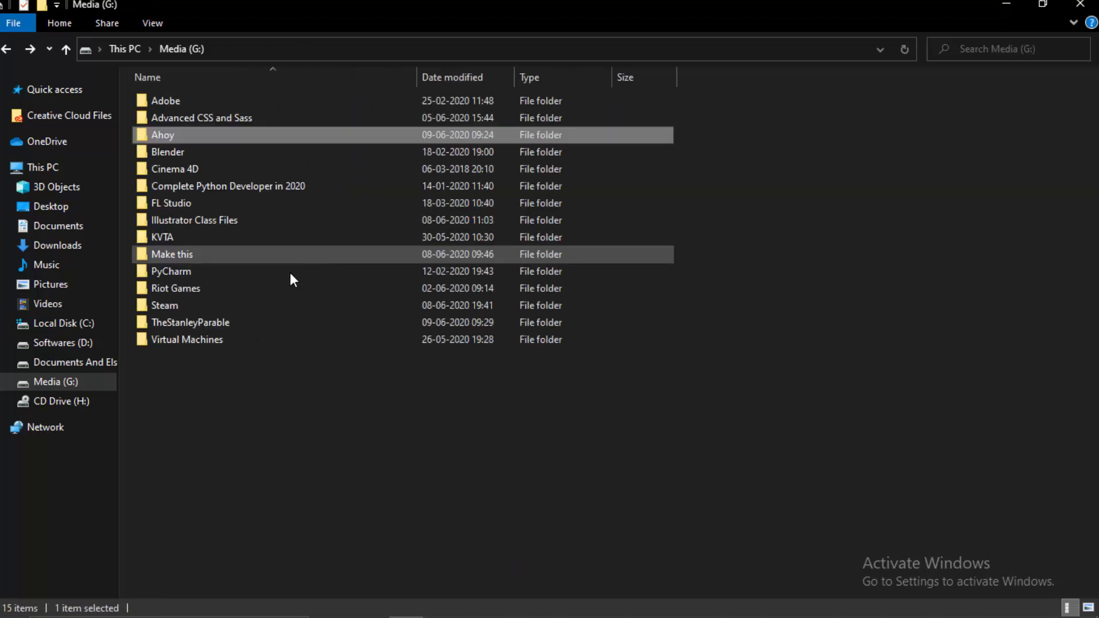
{"action": "double_click", "coordinate": [190, 323]}
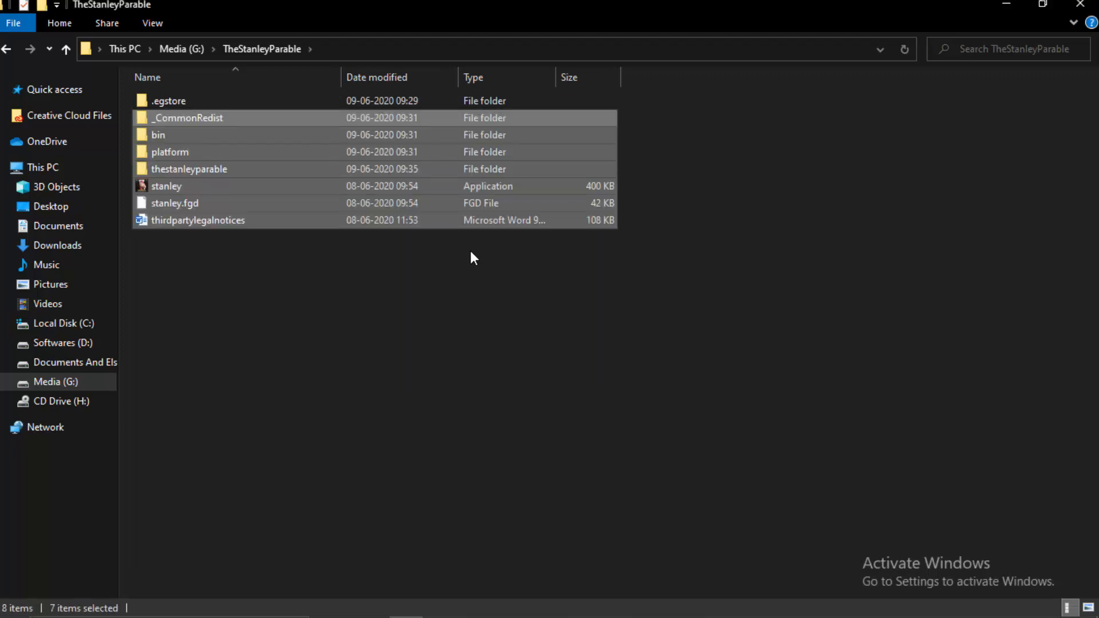
{"action": "left_click", "coordinate": [477, 336]}
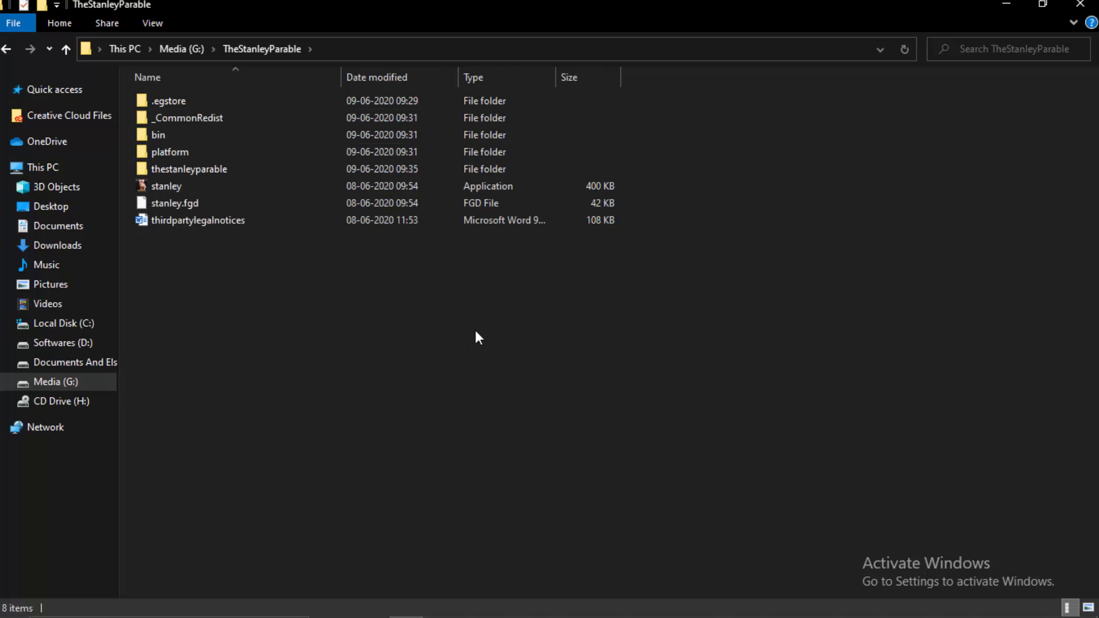
{"action": "mouse_move", "coordinate": [643, 276]}
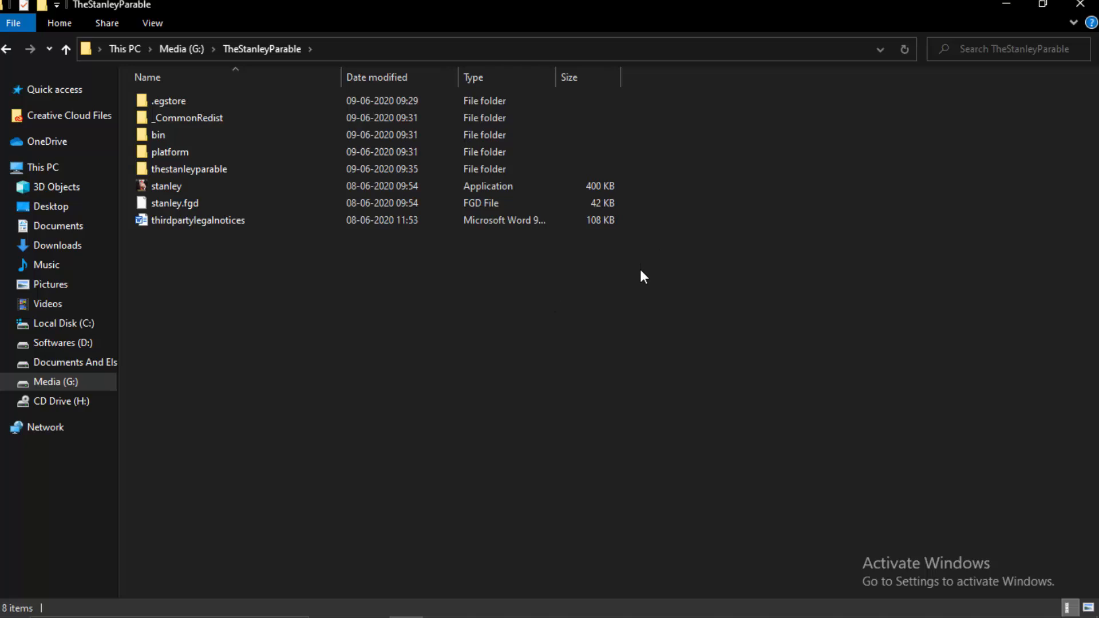
Revisit Ahoy and reopen G:\TheStanleyParable showing bin, platform and stanley alongside .egstore
{"action": "left_click", "coordinate": [67, 48]}
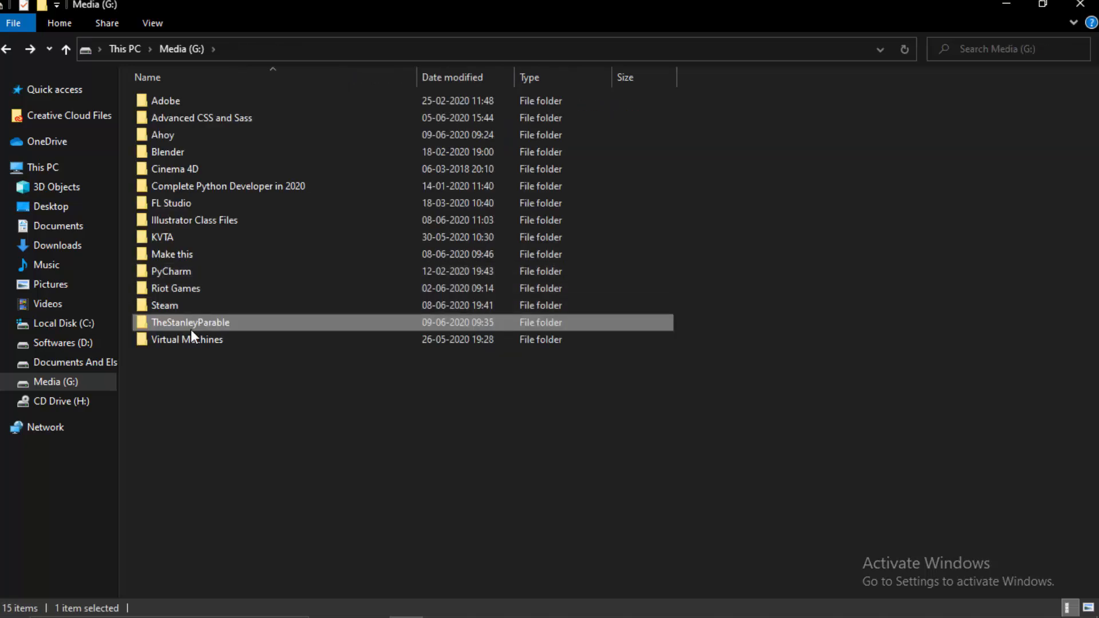
{"action": "double_click", "coordinate": [163, 135]}
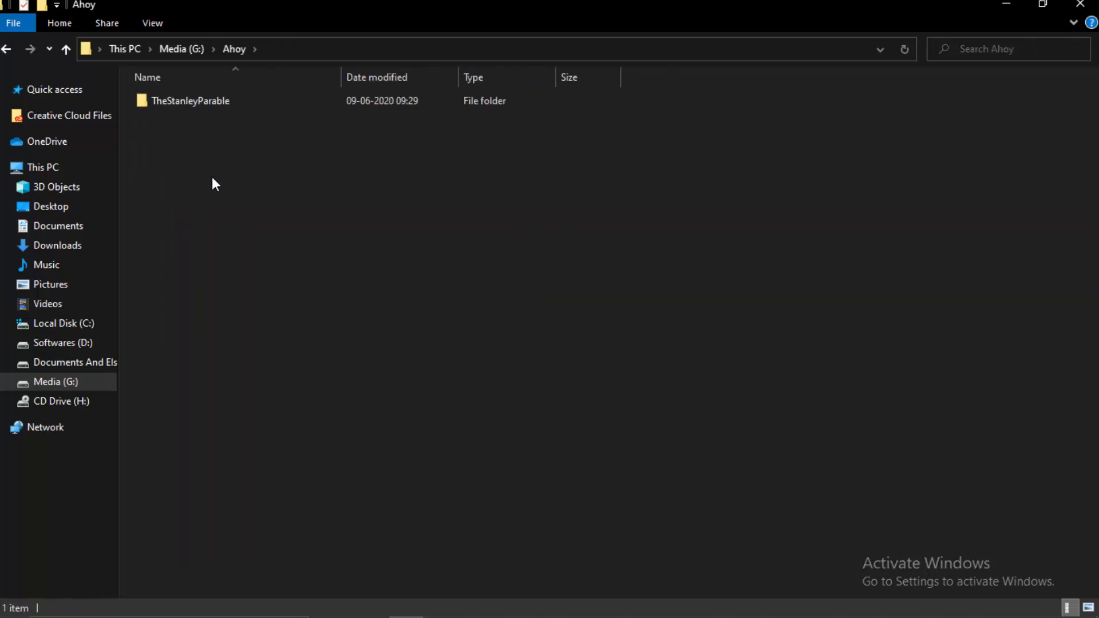
{"action": "right_click", "coordinate": [191, 101]}
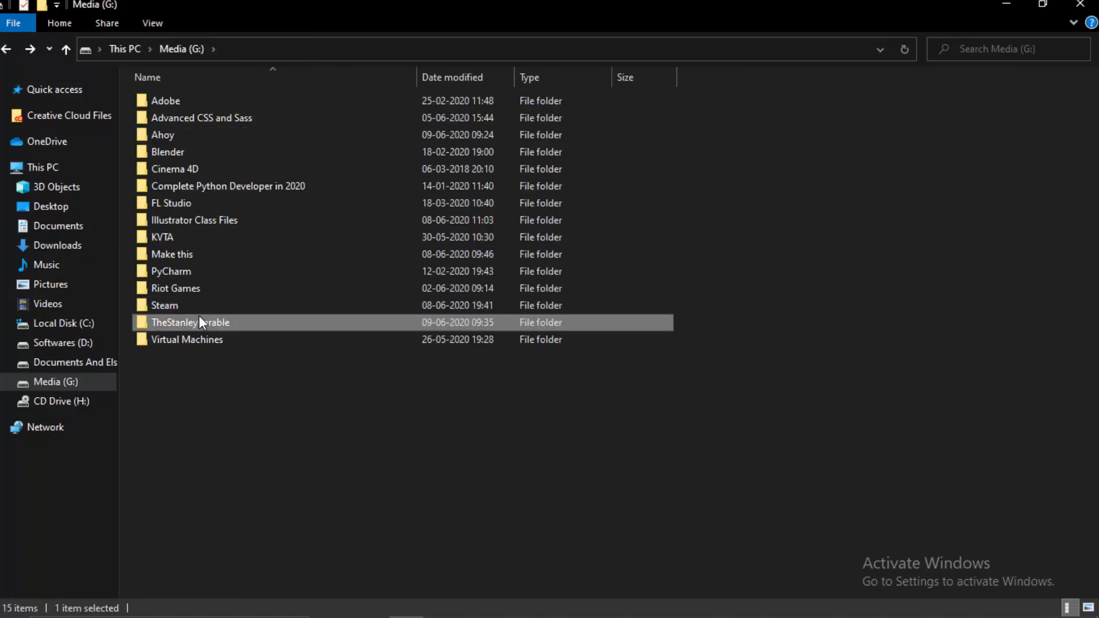
{"action": "double_click", "coordinate": [190, 321]}
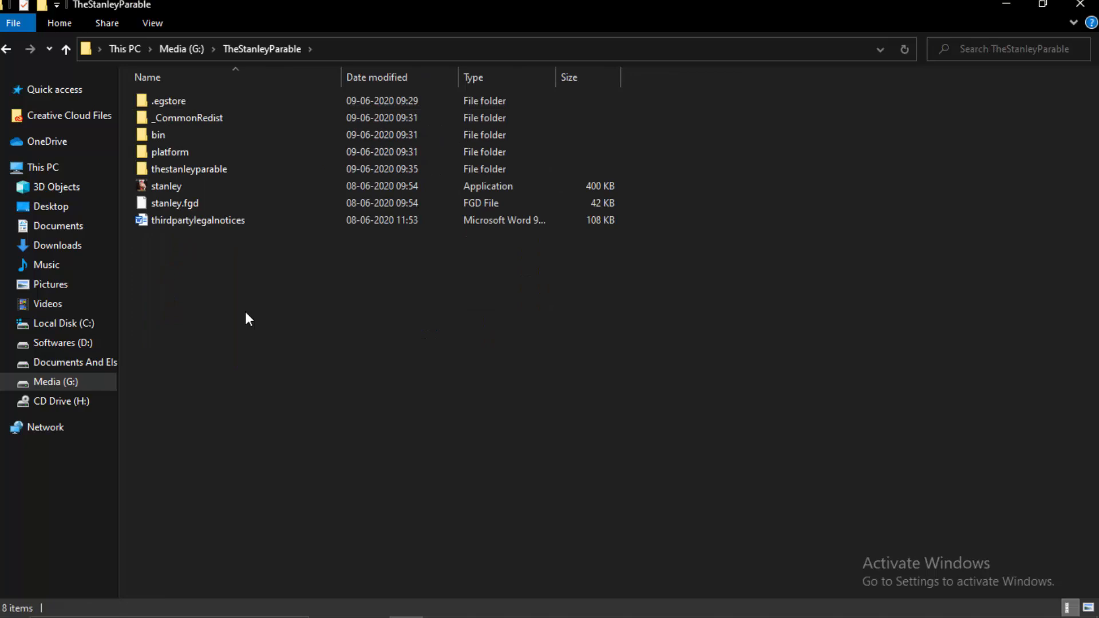
{"action": "mouse_move", "coordinate": [253, 324]}
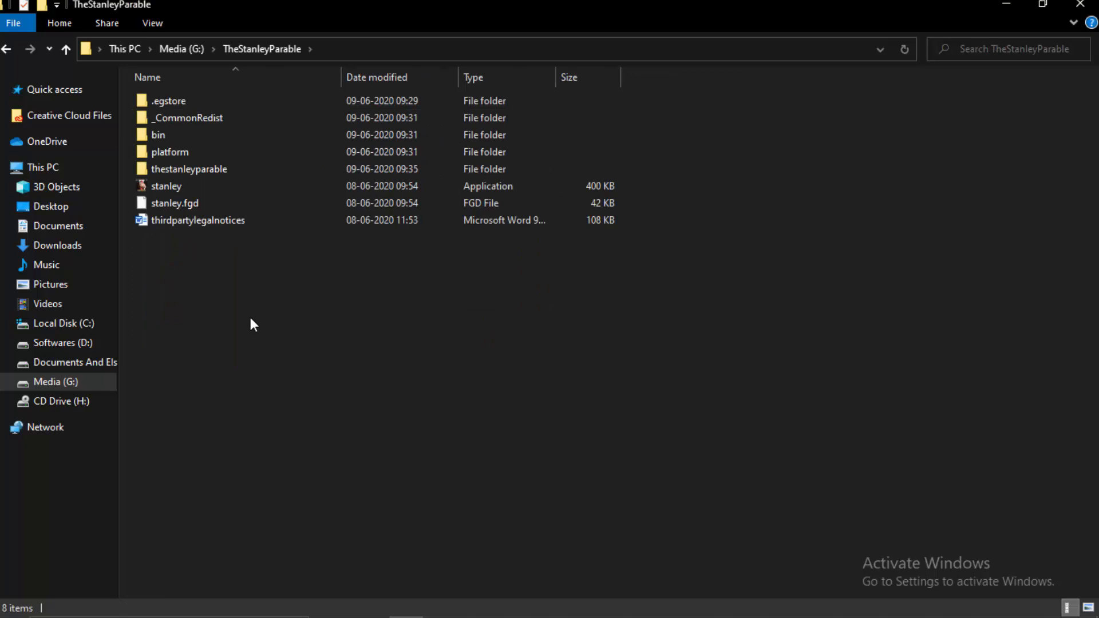
{"action": "mouse_move", "coordinate": [333, 346]}
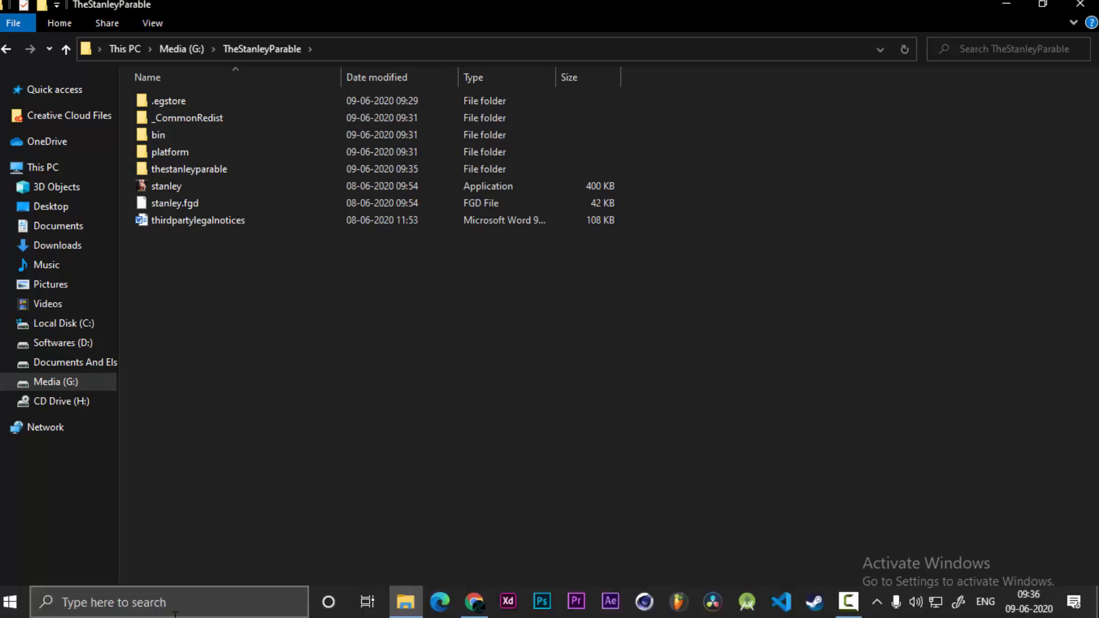
Start Epic Games Launcher from Windows search and show the Library with The Stanley Parable paused
{"action": "type", "text": "epic"}
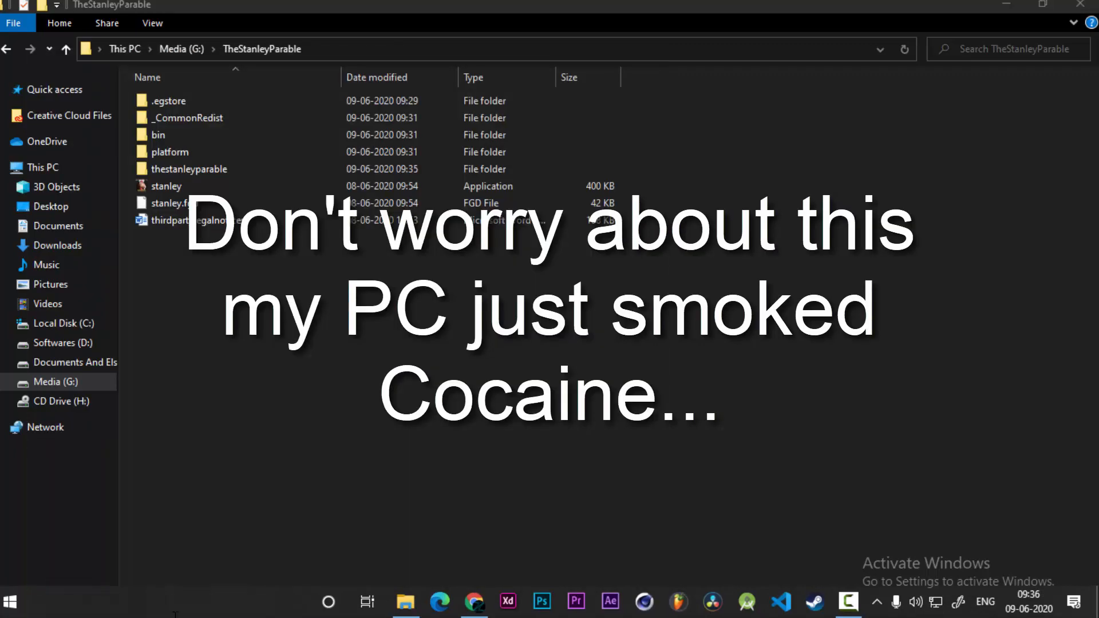
{"action": "type", "text": "epic"}
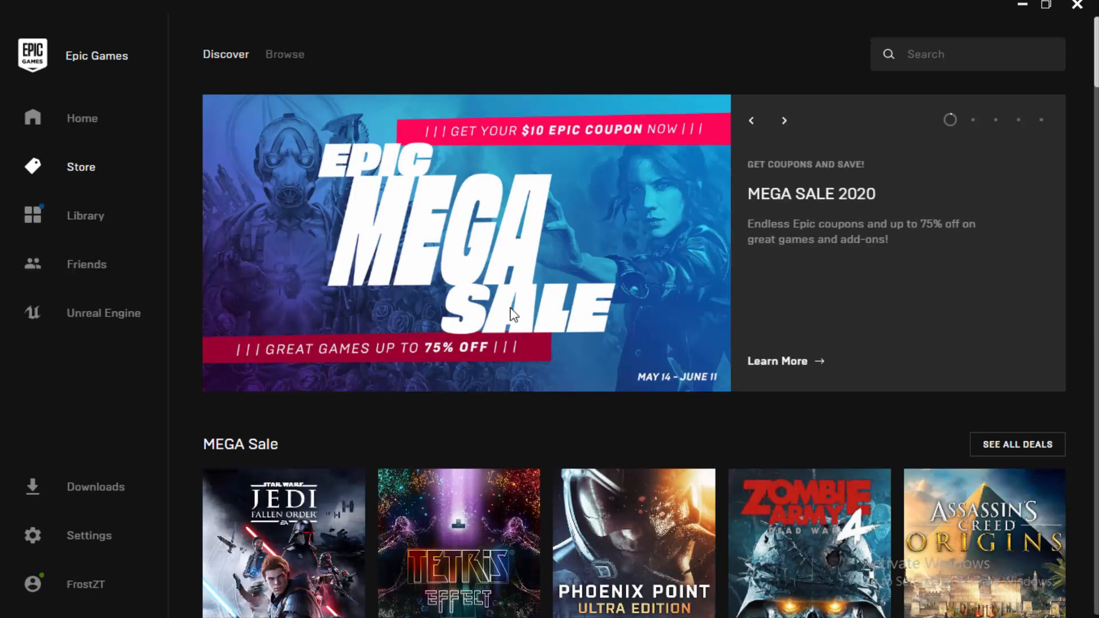
{"action": "left_click", "coordinate": [85, 215]}
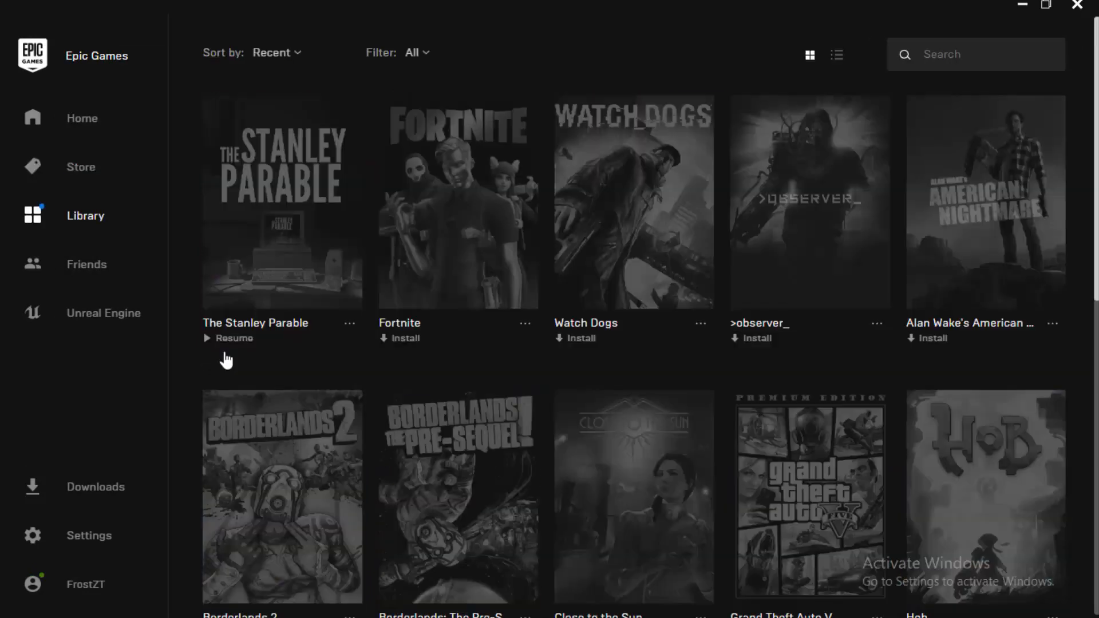
{"action": "mouse_move", "coordinate": [232, 363]}
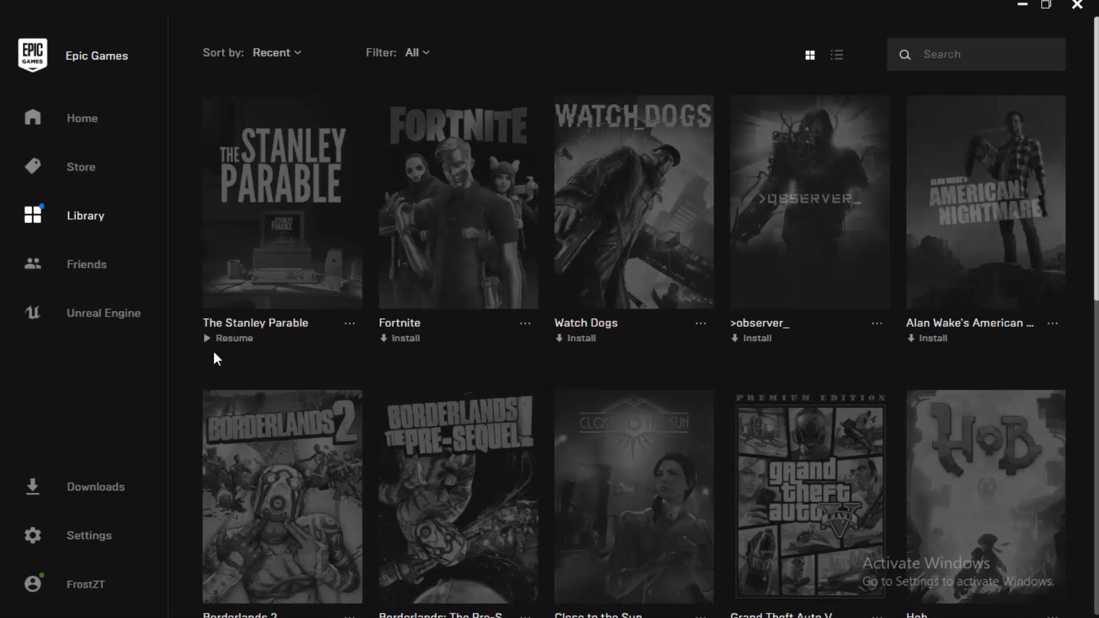
{"action": "mouse_move", "coordinate": [813, 294]}
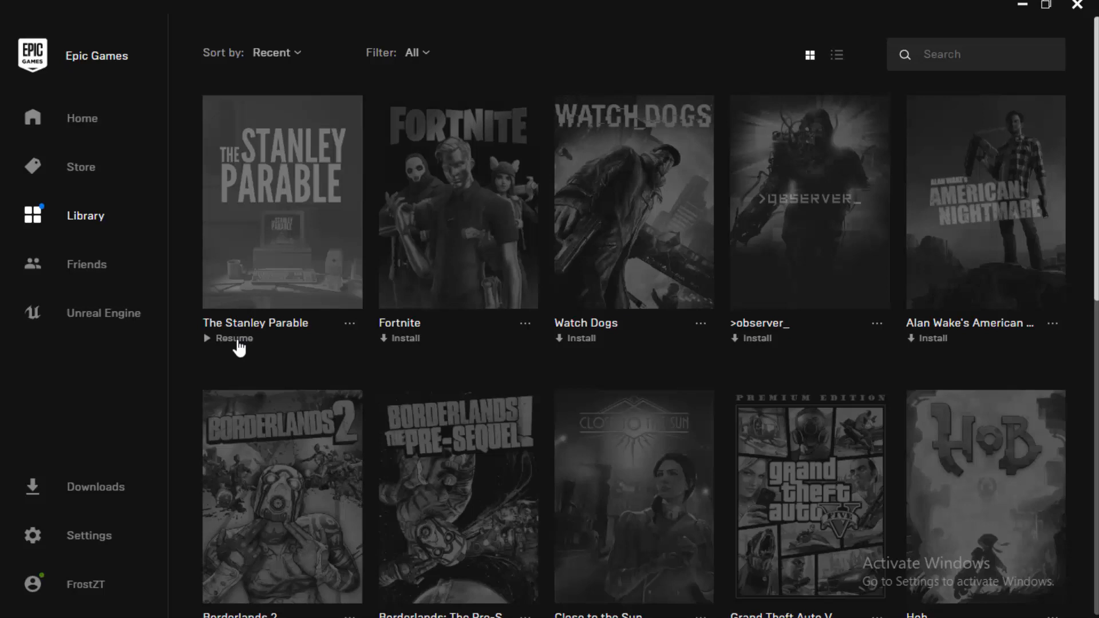
{"action": "mouse_move", "coordinate": [80, 413]}
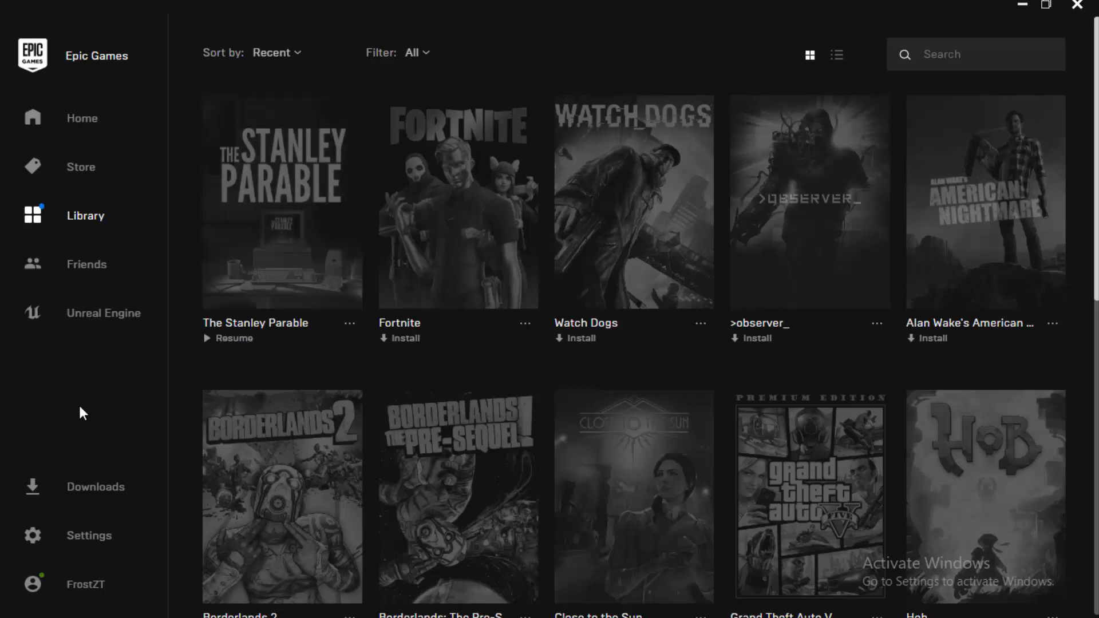
Resume The Stanley Parable install and check the Downloads view
{"action": "left_click", "coordinate": [233, 337]}
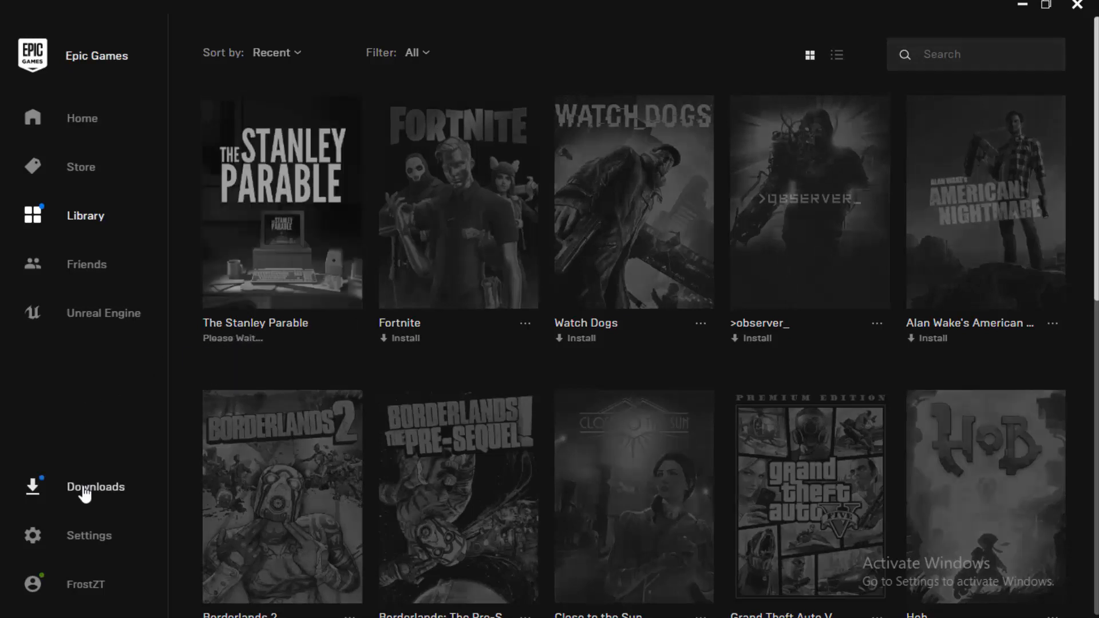
{"action": "left_click", "coordinate": [95, 487]}
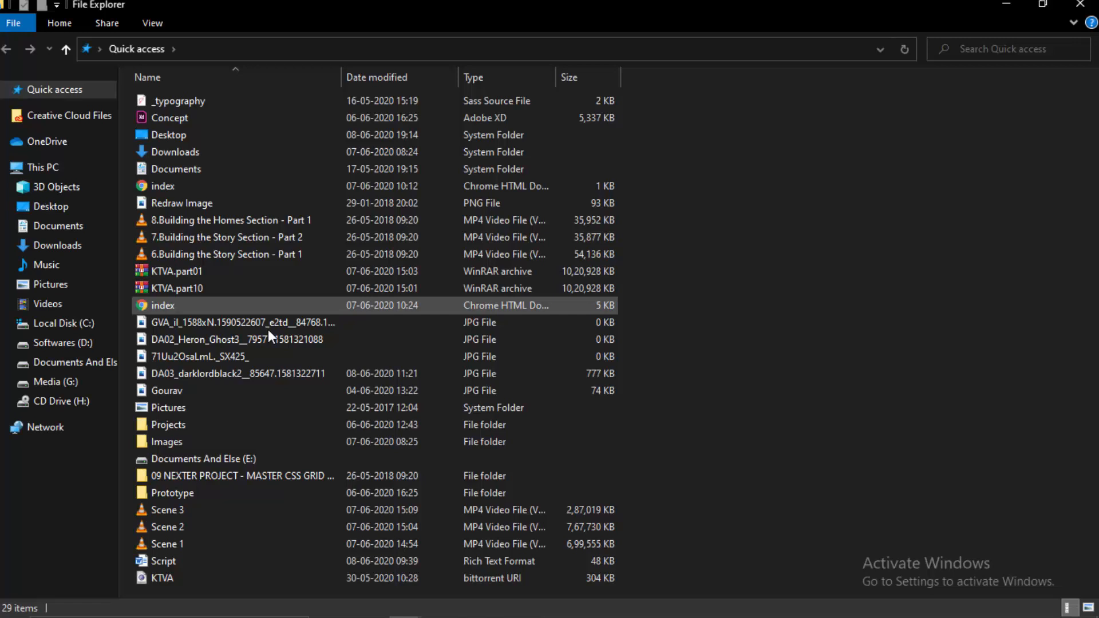
{"action": "left_click", "coordinate": [55, 381]}
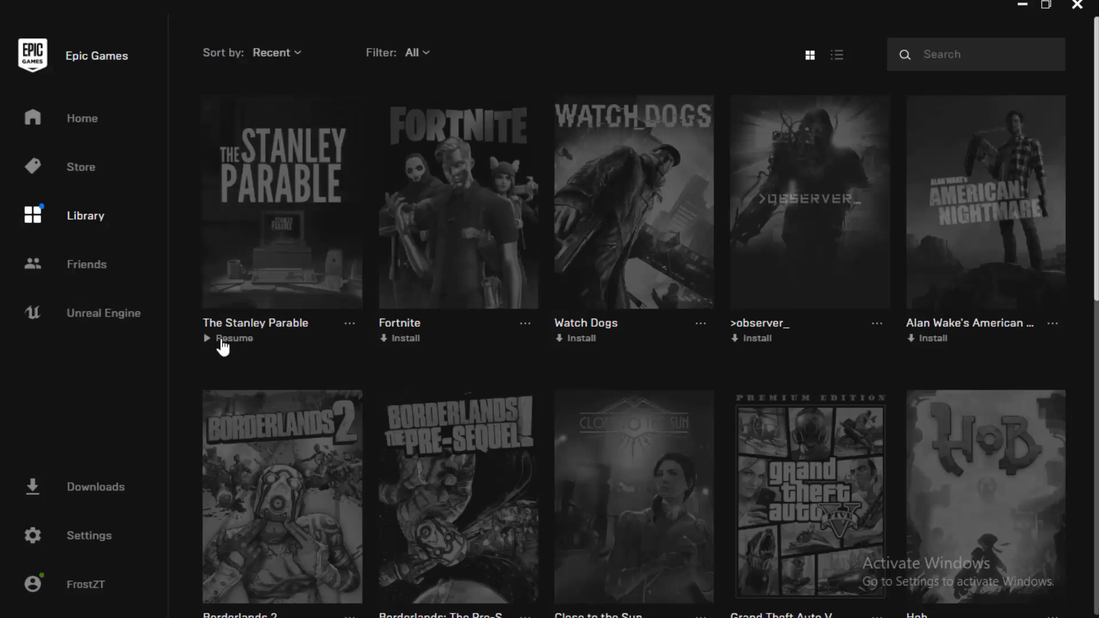
Resume again so the copied files are verified, watching the update progress in Downloads
{"action": "left_click", "coordinate": [232, 338]}
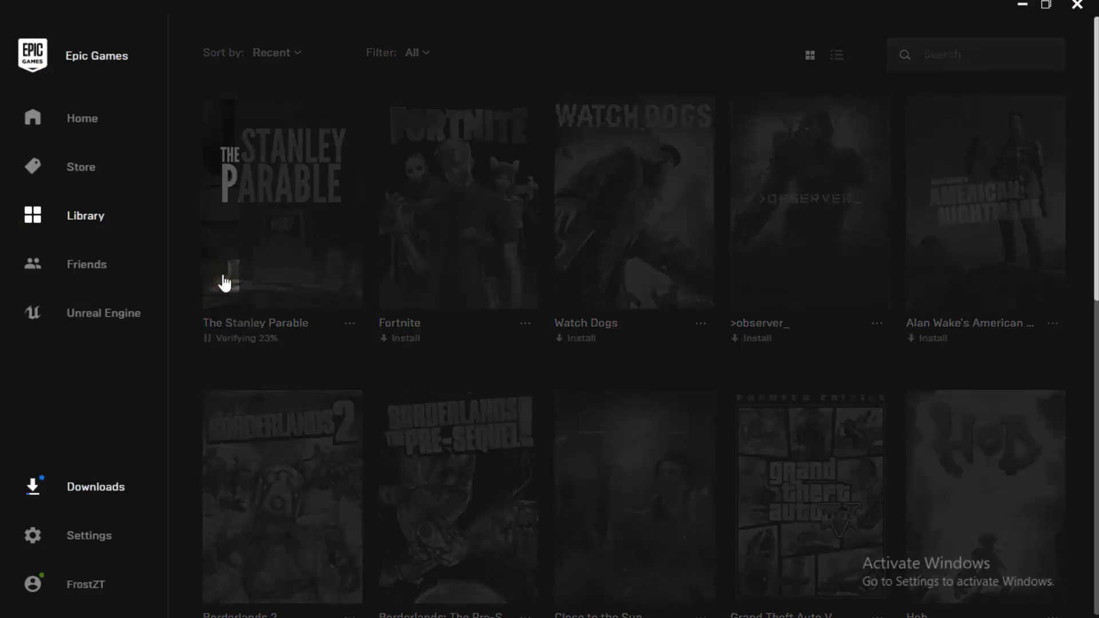
{"action": "mouse_move", "coordinate": [473, 280]}
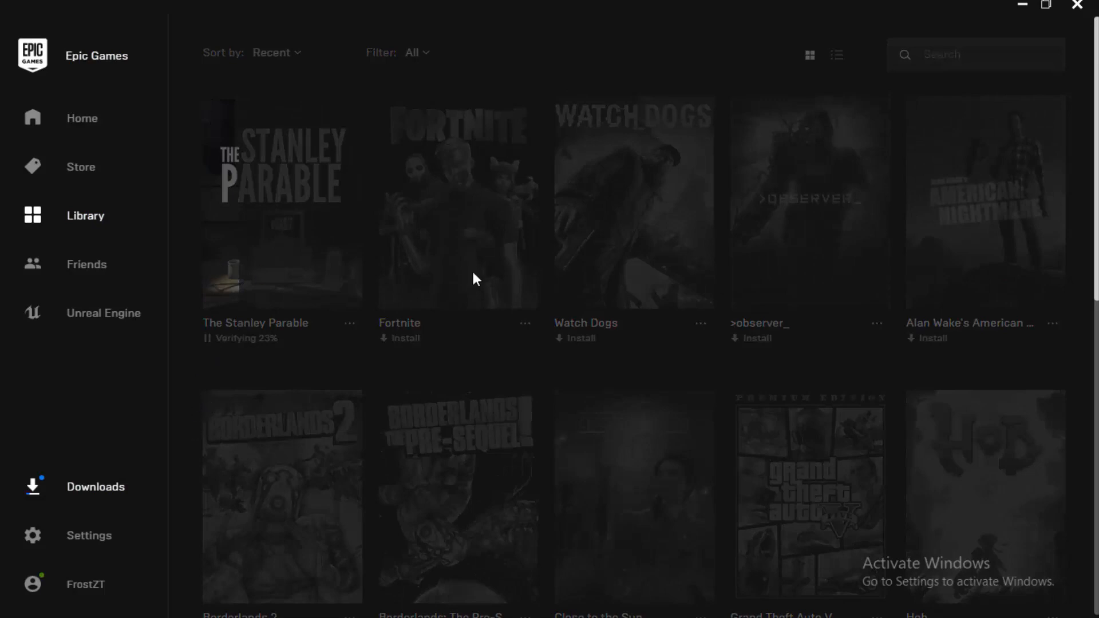
{"action": "left_click", "coordinate": [95, 486]}
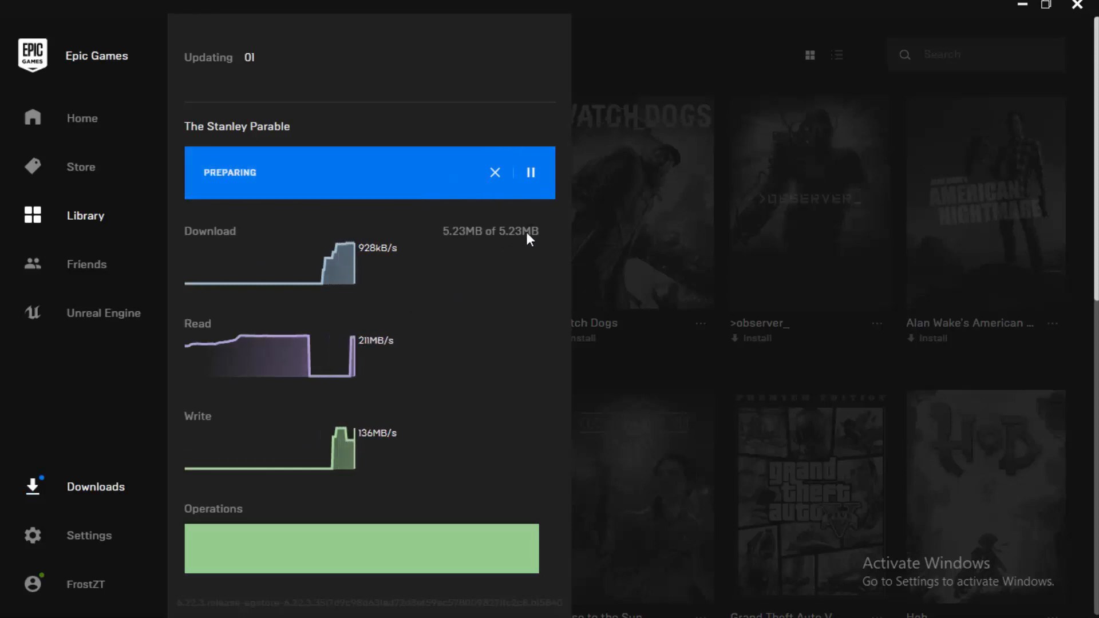
{"action": "left_click", "coordinate": [494, 173]}
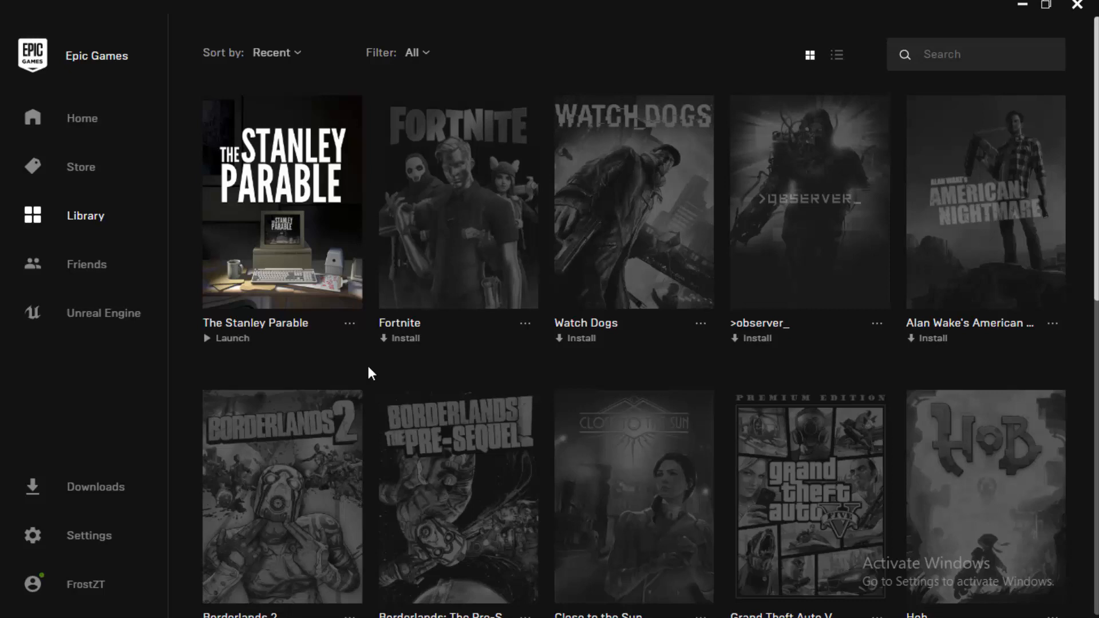
Let verification finish so The Stanley Parable shows Launch in the library
{"action": "scroll", "scroll_direction": "down", "scroll_amount": 3}
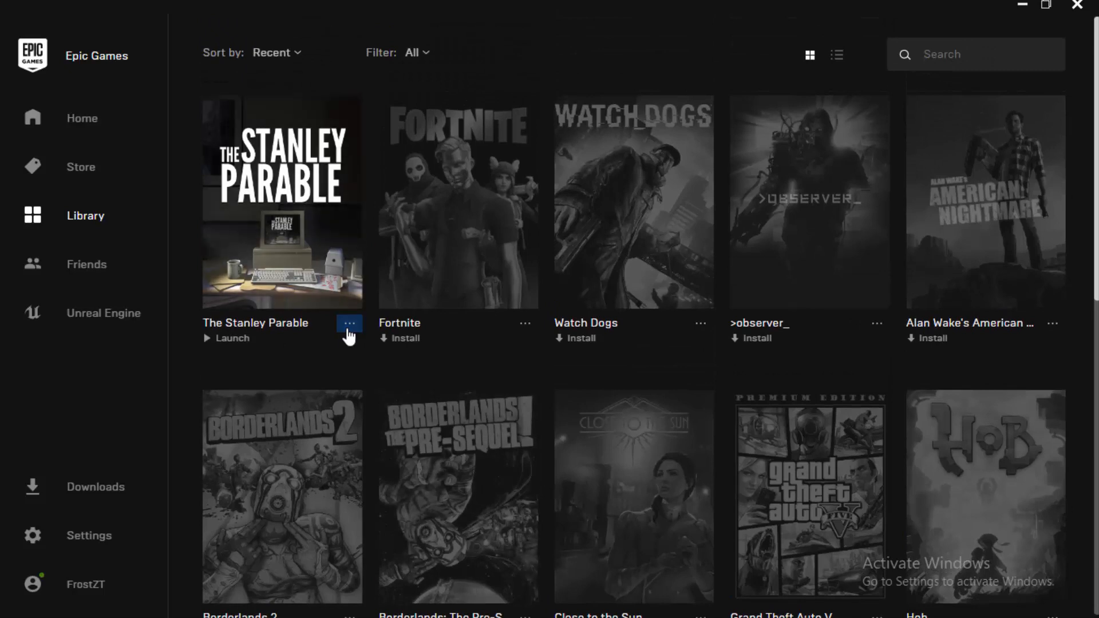
{"action": "left_click", "coordinate": [348, 322]}
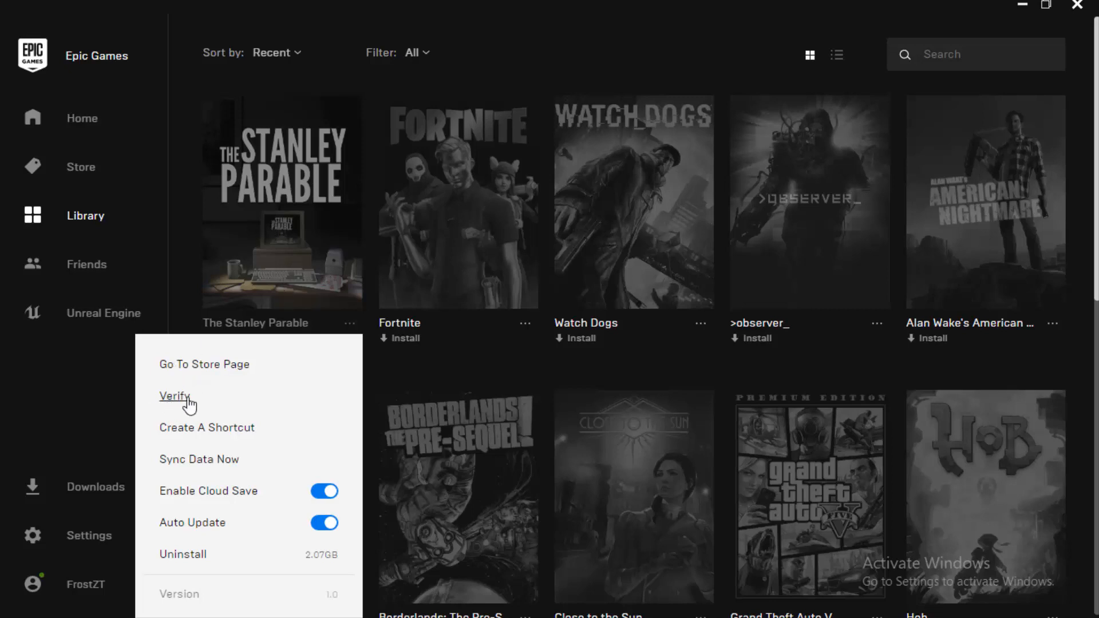
{"action": "scroll", "scroll_direction": "down", "scroll_amount": 3}
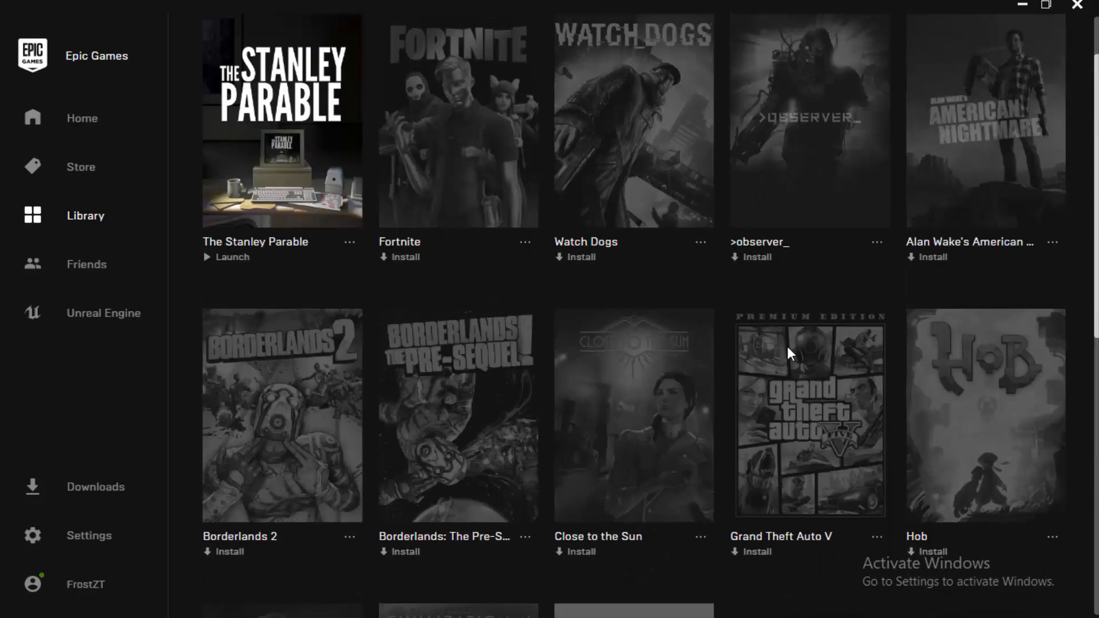
{"action": "left_click", "coordinate": [350, 242]}
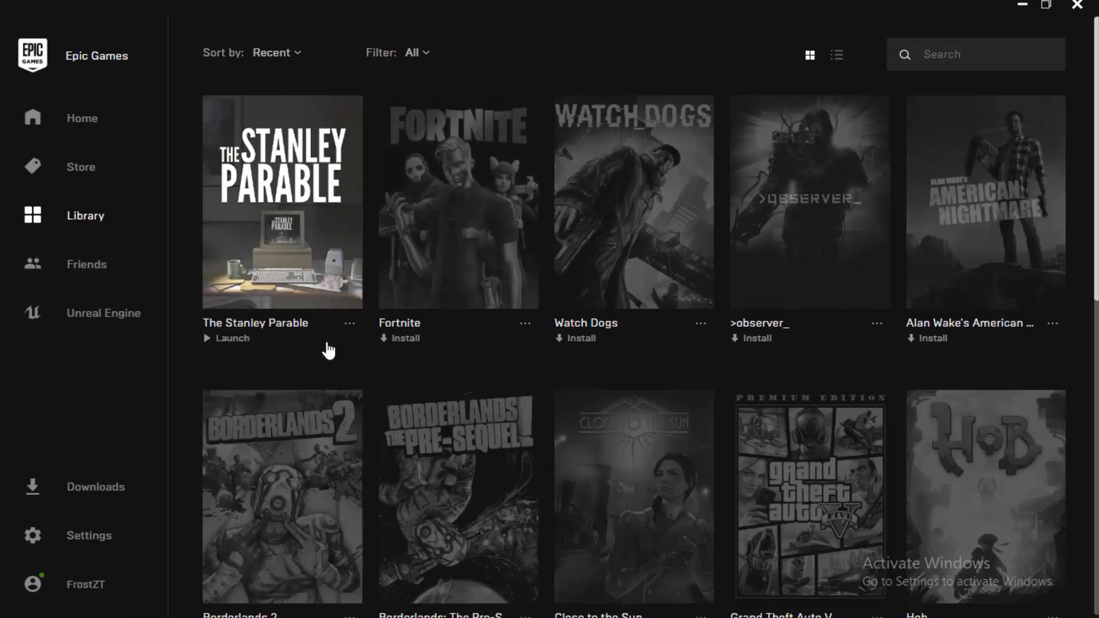
{"action": "mouse_move", "coordinate": [364, 359]}
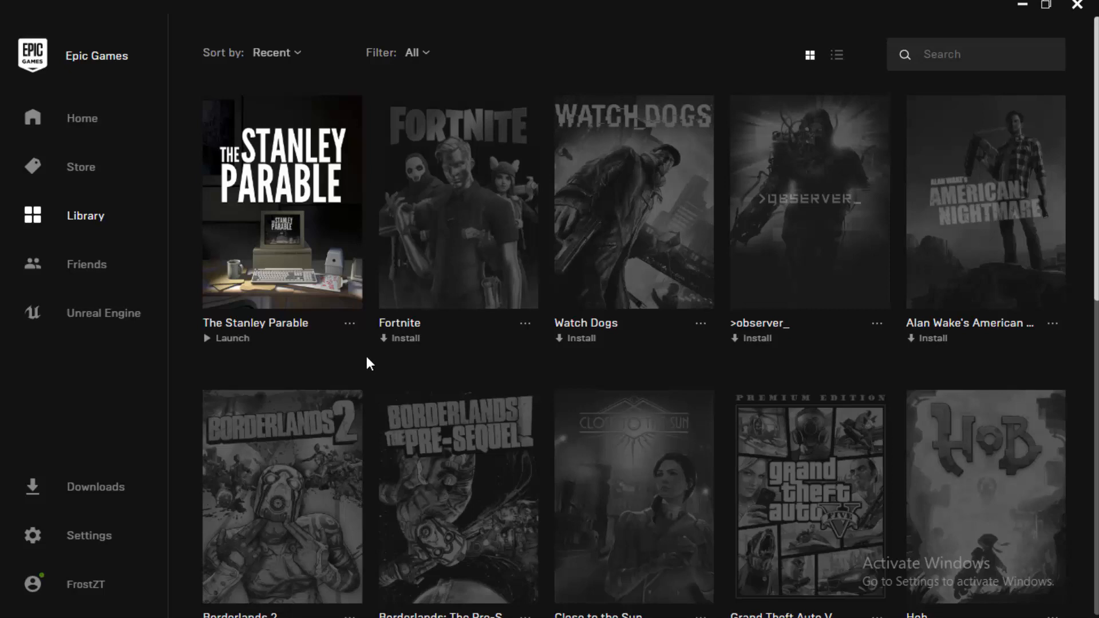
{"action": "mouse_move", "coordinate": [500, 363]}
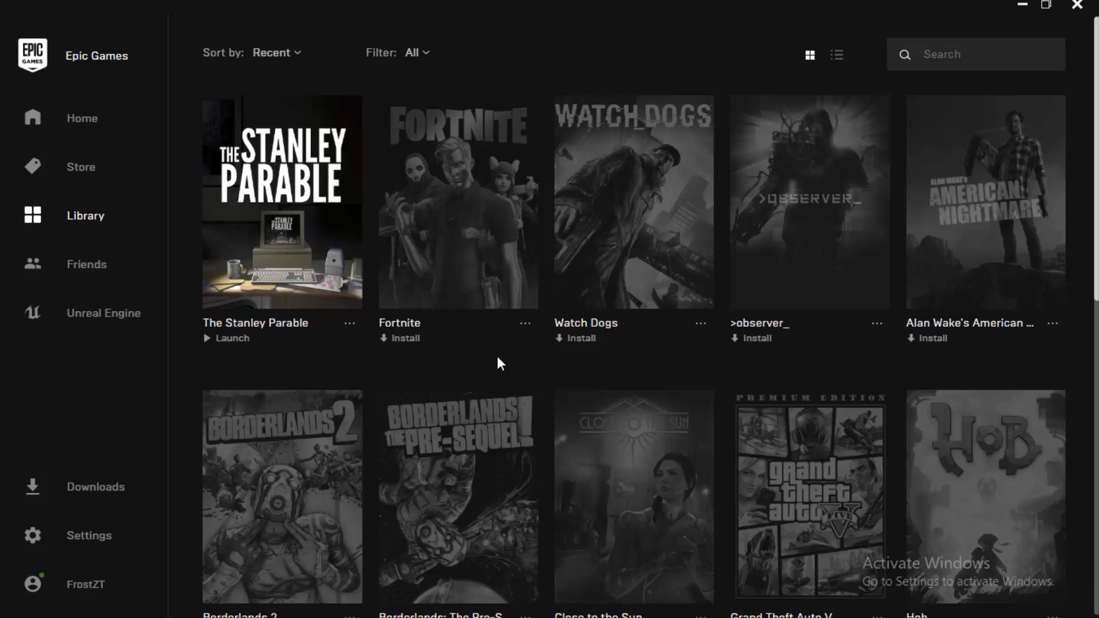